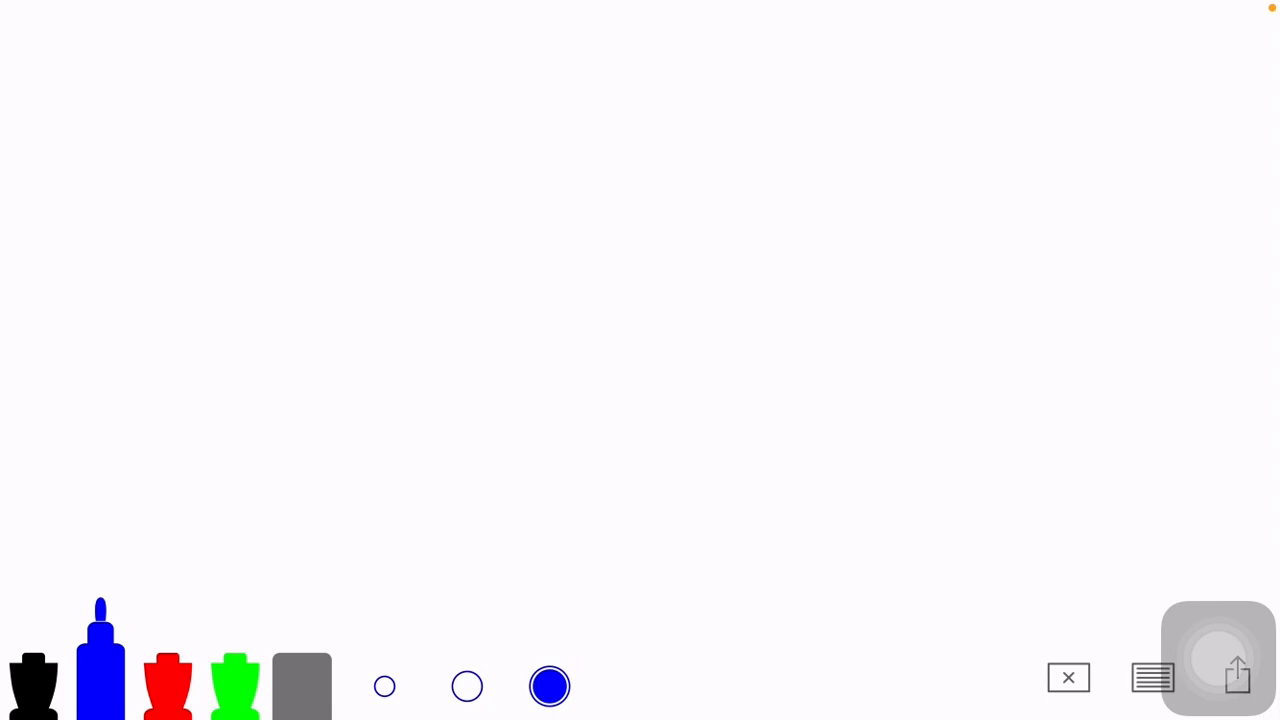
Handwrite the title 'The maze' in blue, then wipe the board clean
drag(320, 110, 530, 210)
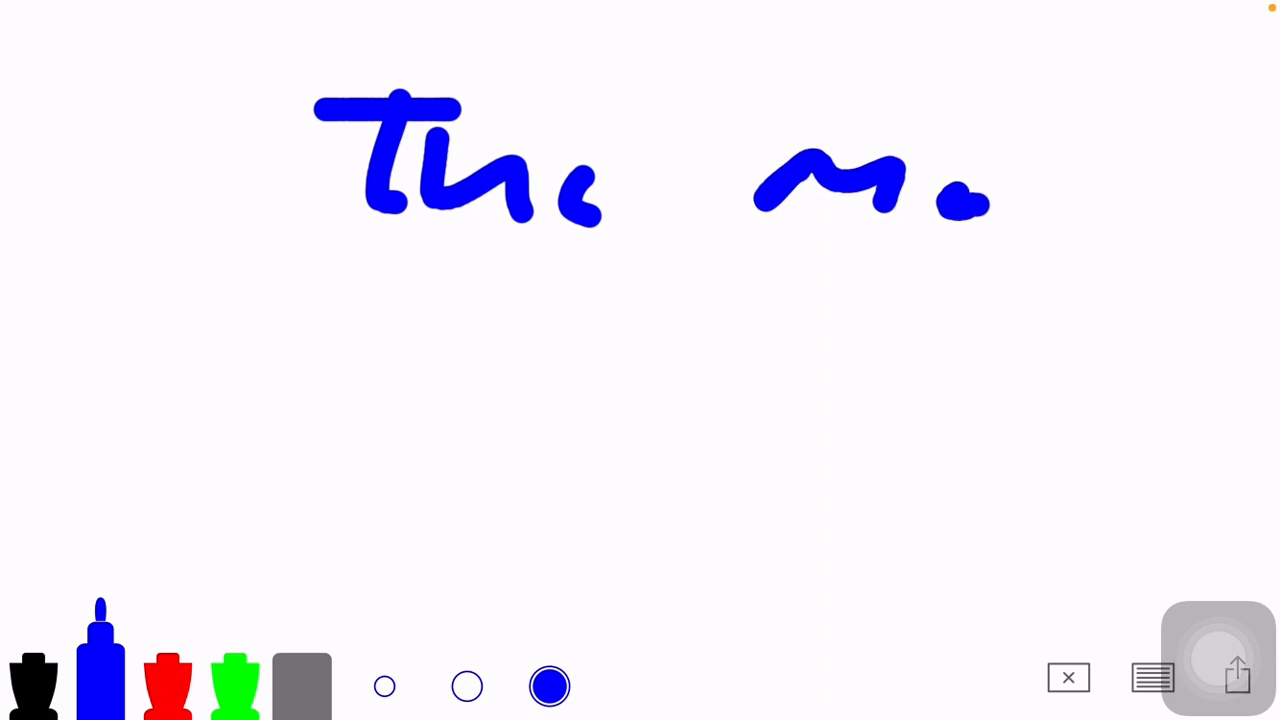
drag(940, 210, 1250, 190)
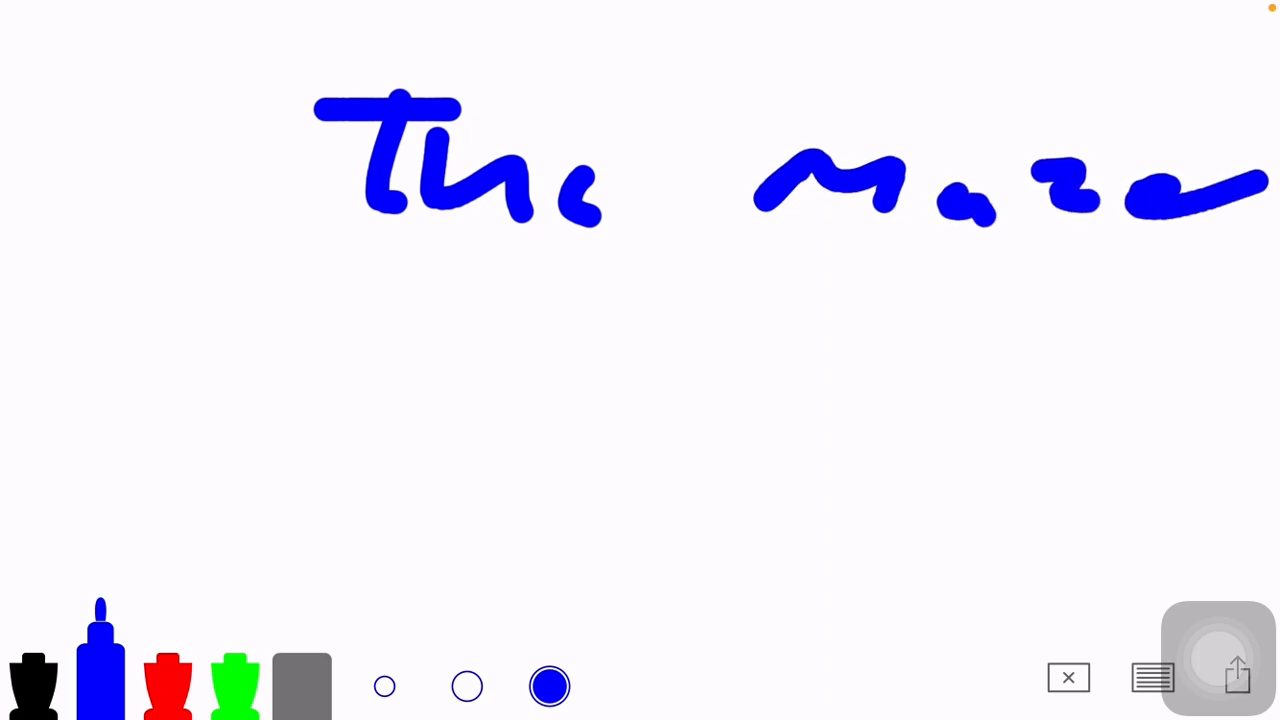
click(1068, 676)
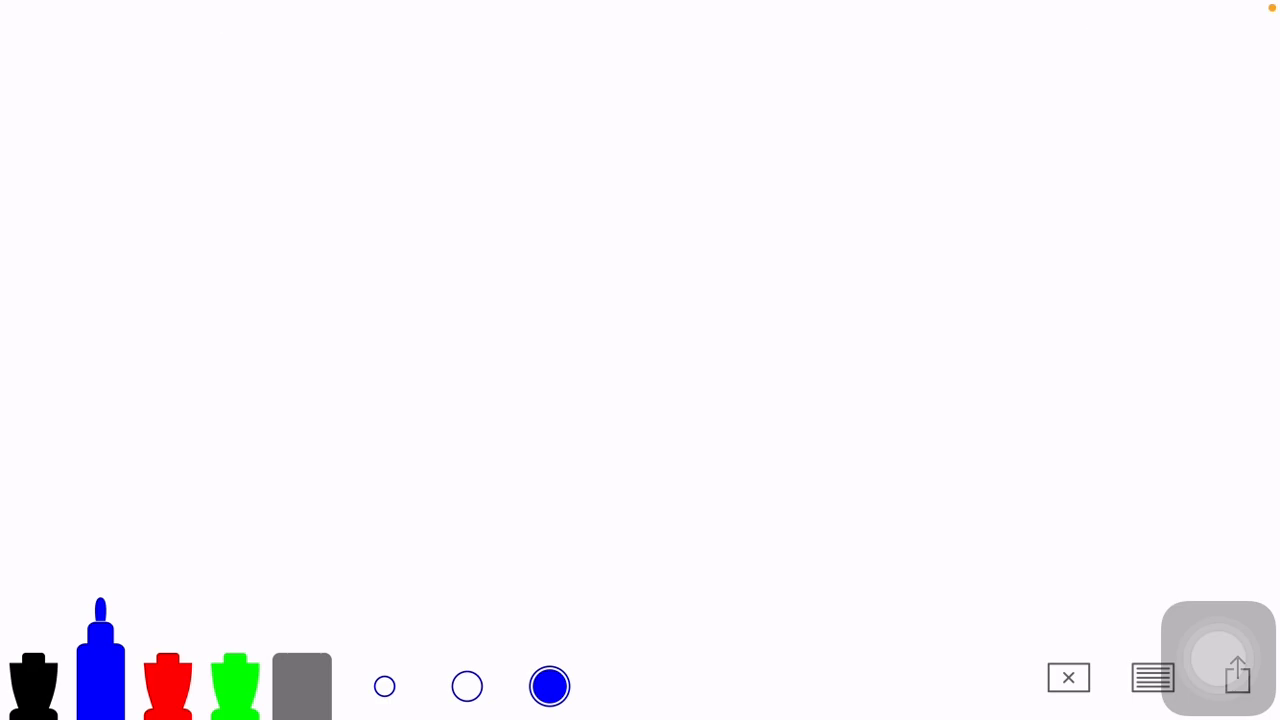
Draw rows of blue squares across the board as the maze cells
drag(150, 100, 304, 130)
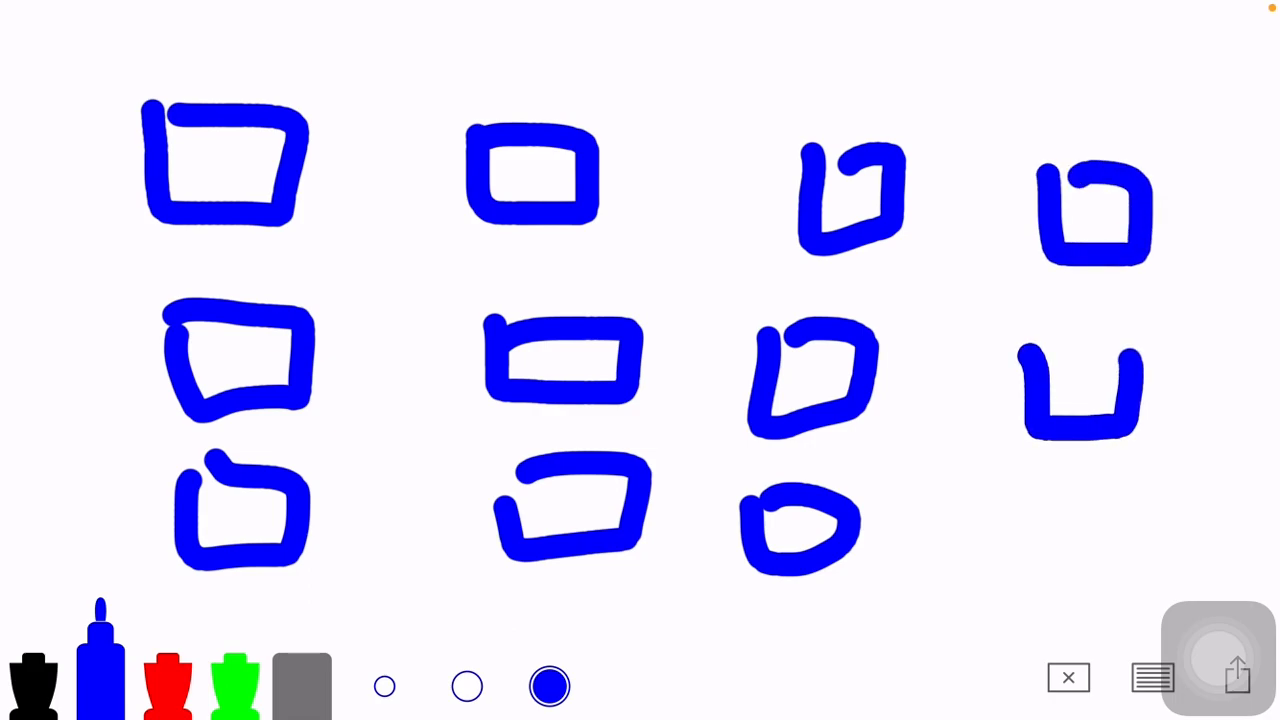
drag(1020, 460, 1150, 570)
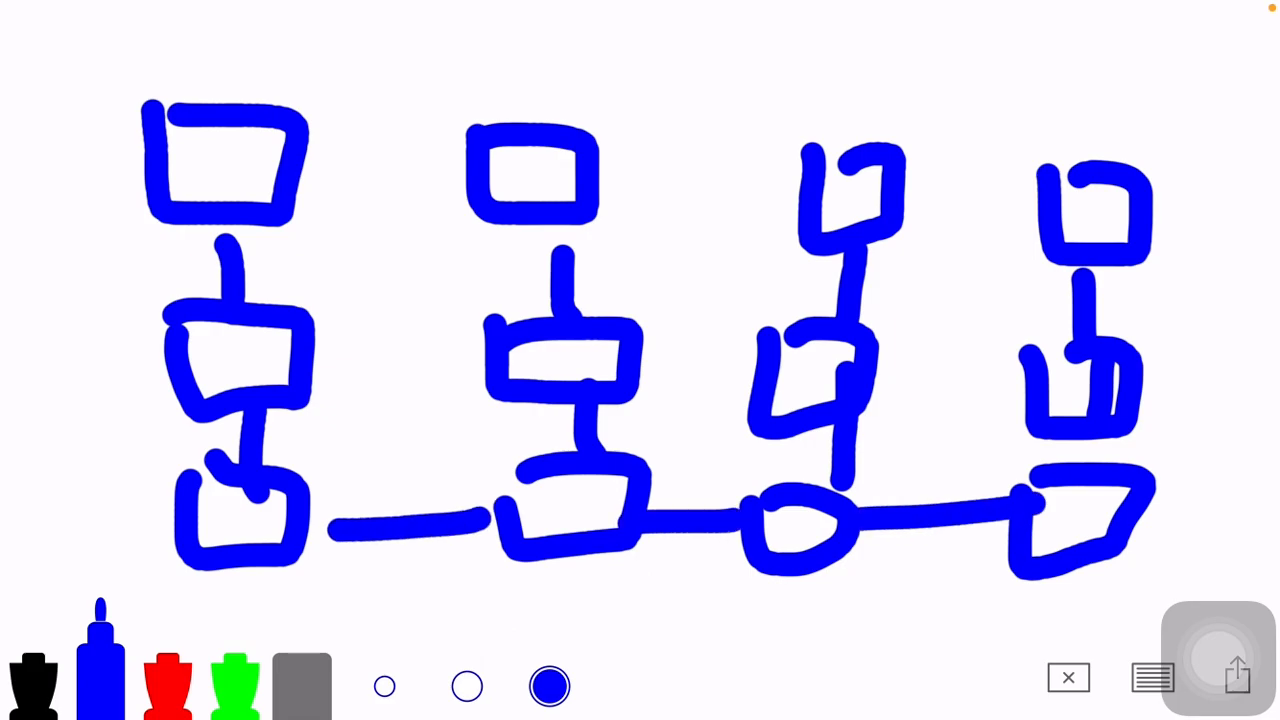
Join the squares with horizontal, vertical and diagonal blue paths to form the maze
drag(270, 364, 1100, 390)
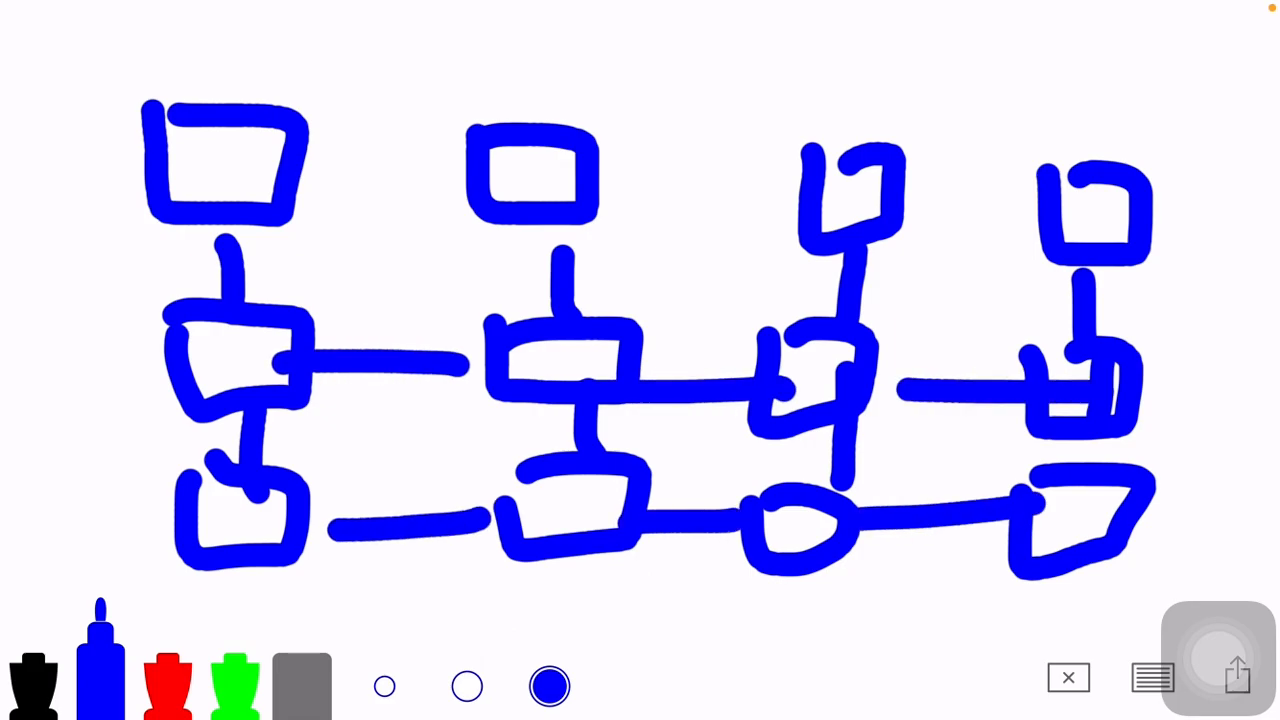
drag(296, 230, 470, 330)
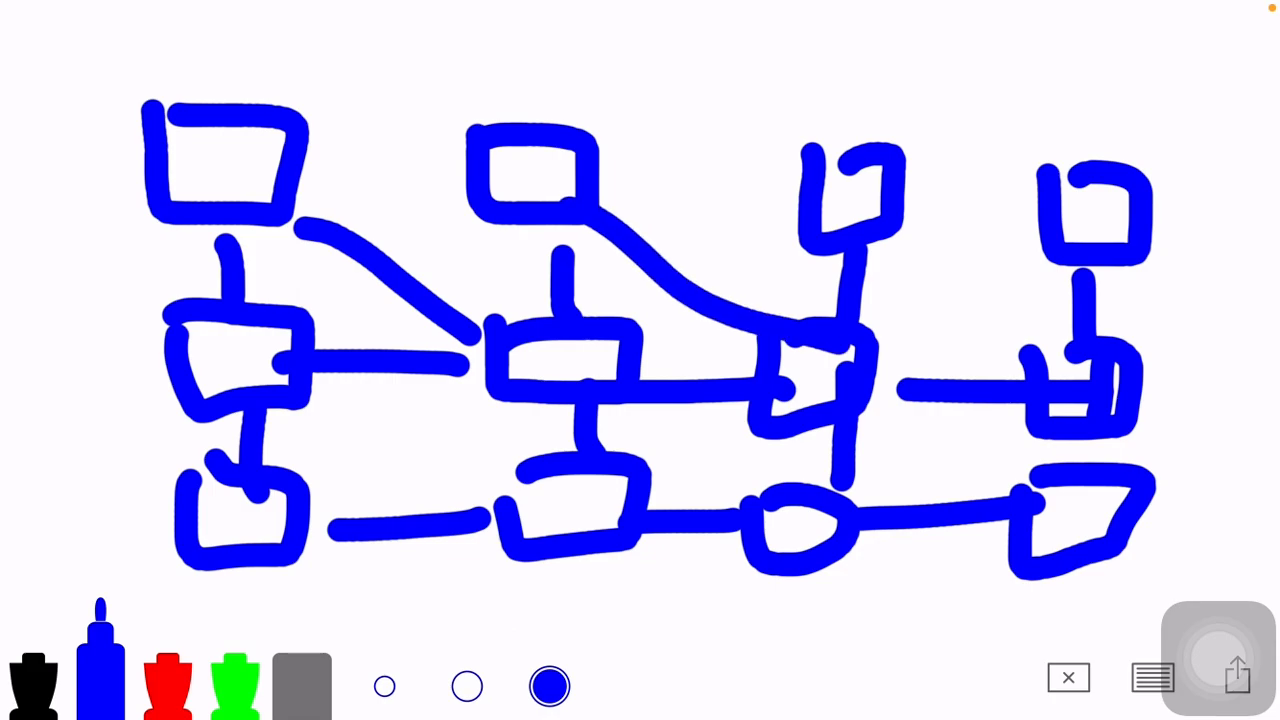
drag(280, 380, 530, 520)
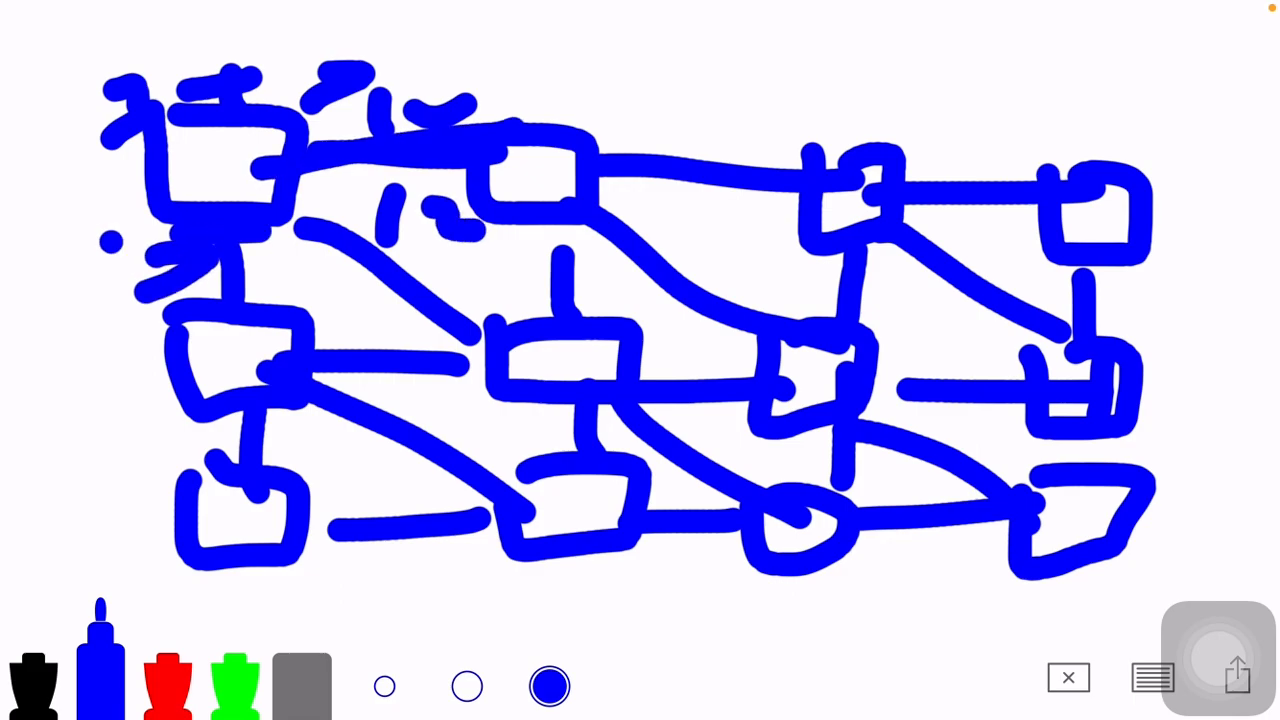
Add a final connecting stroke across the bottom row of the maze
drag(230, 370, 620, 360)
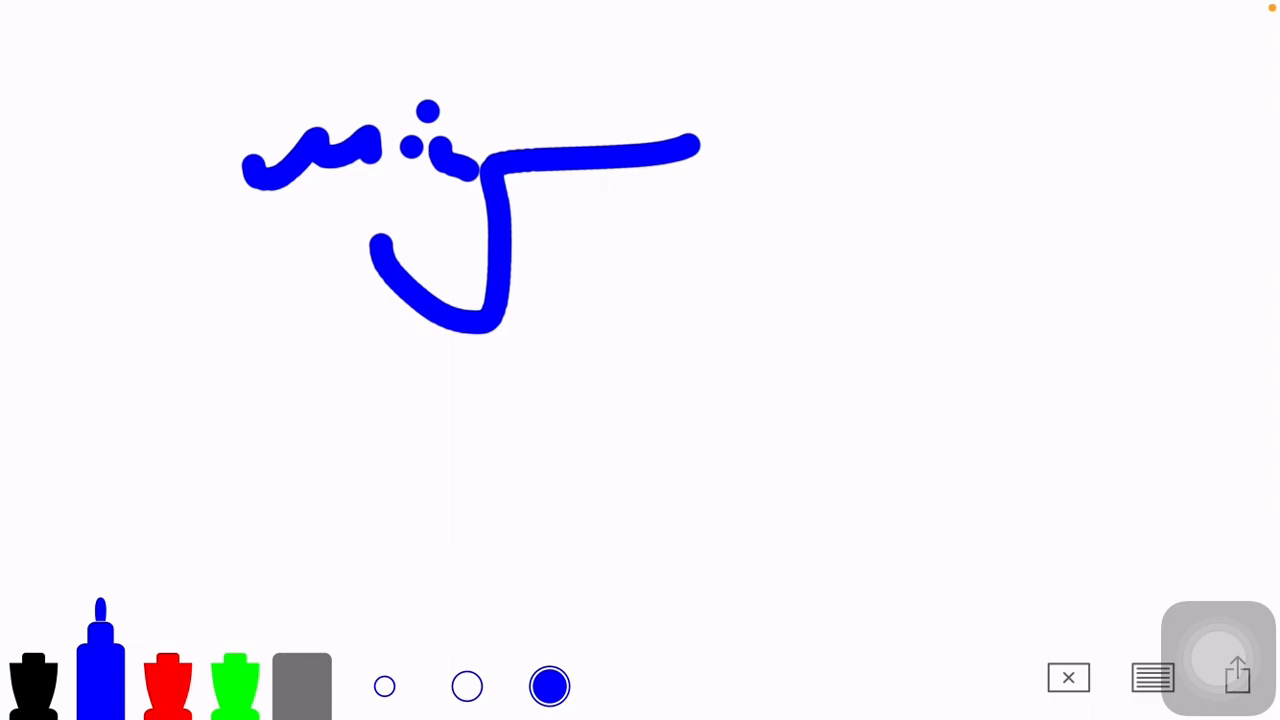
Wipe the board clean twice with the × button, leaving it blank
click(1068, 676)
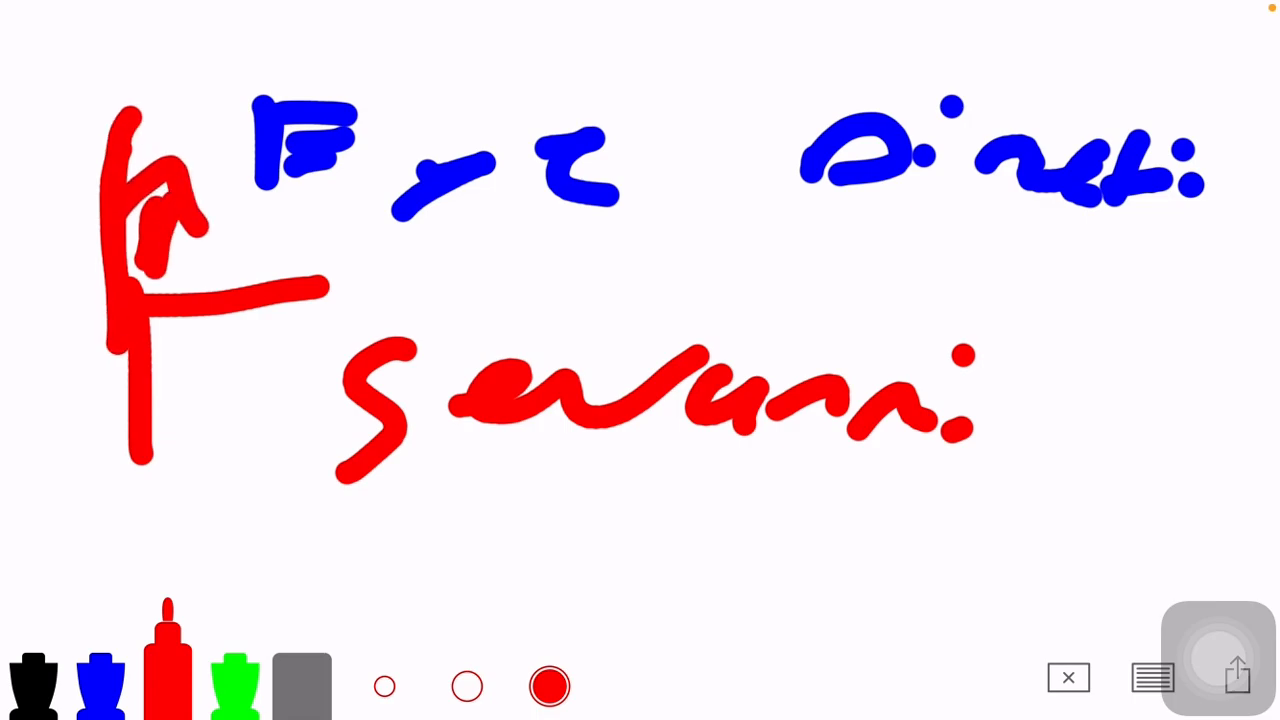
click(1068, 676)
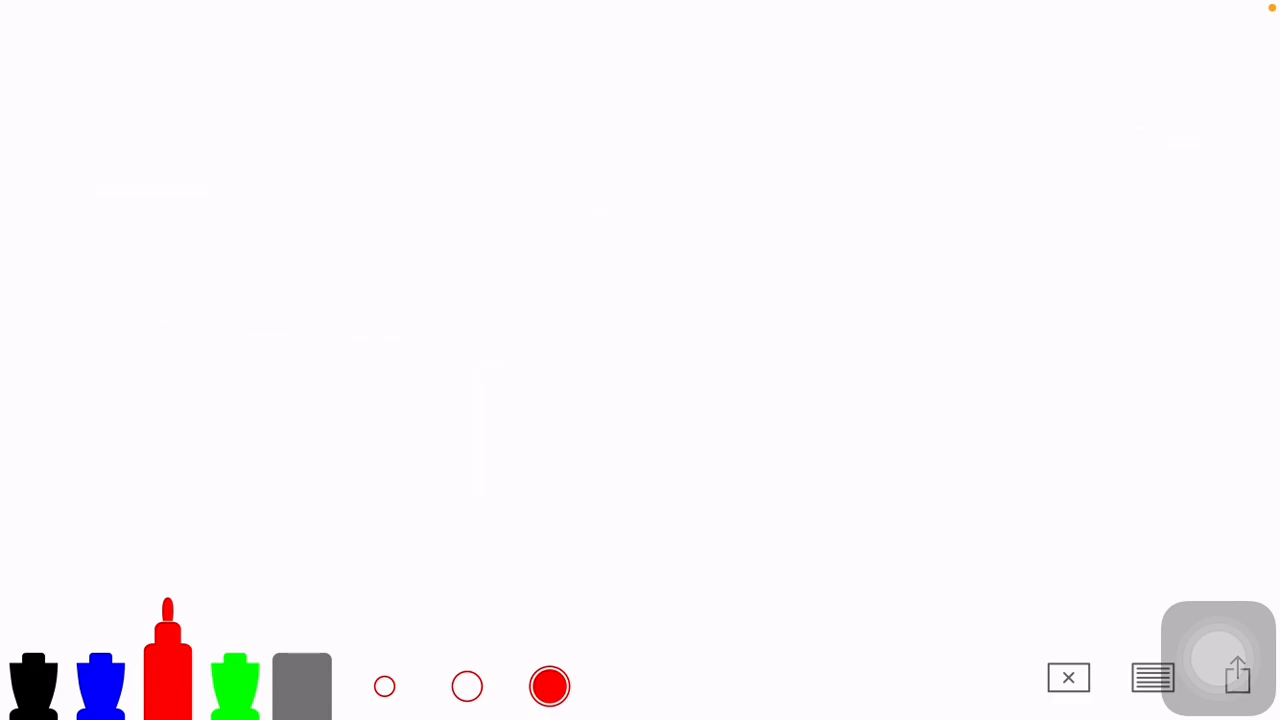
Switch to the blue marker, handwrite notes, then clear the board for the square-root sign
click(100, 686)
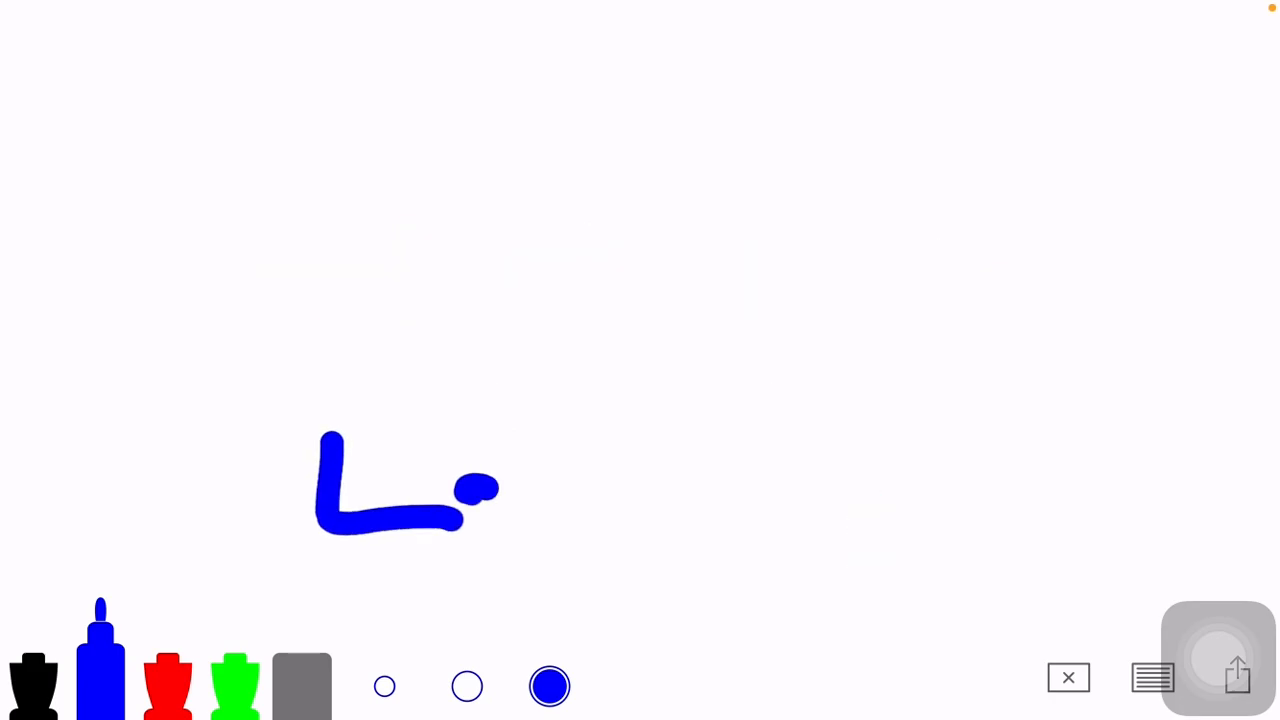
drag(480, 490, 690, 500)
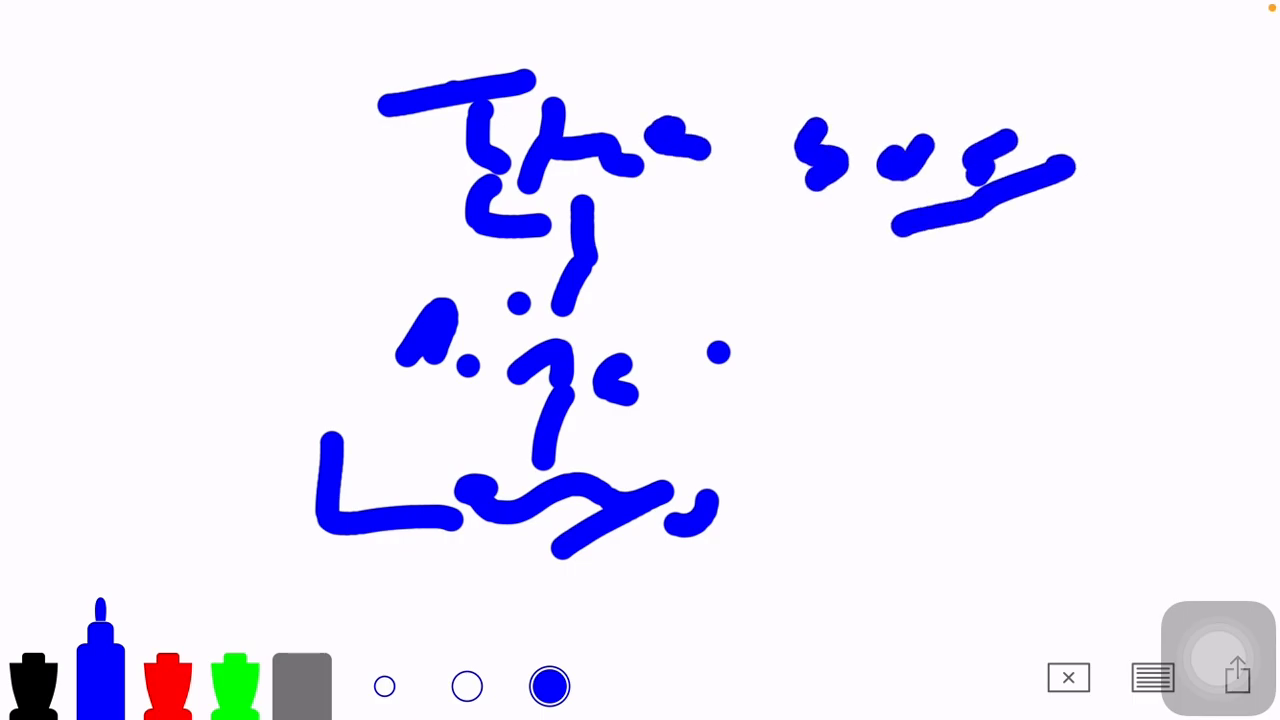
click(1068, 678)
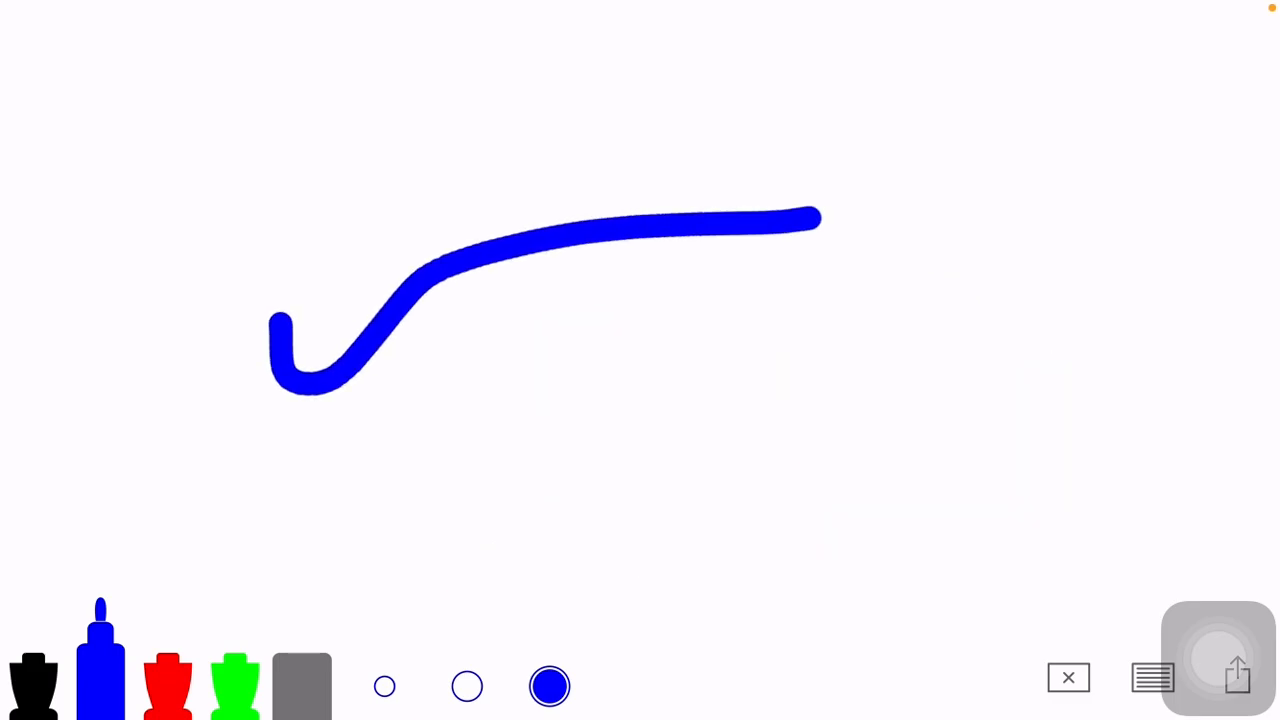
Clear the square-root sign from the board for a new heading
click(1068, 676)
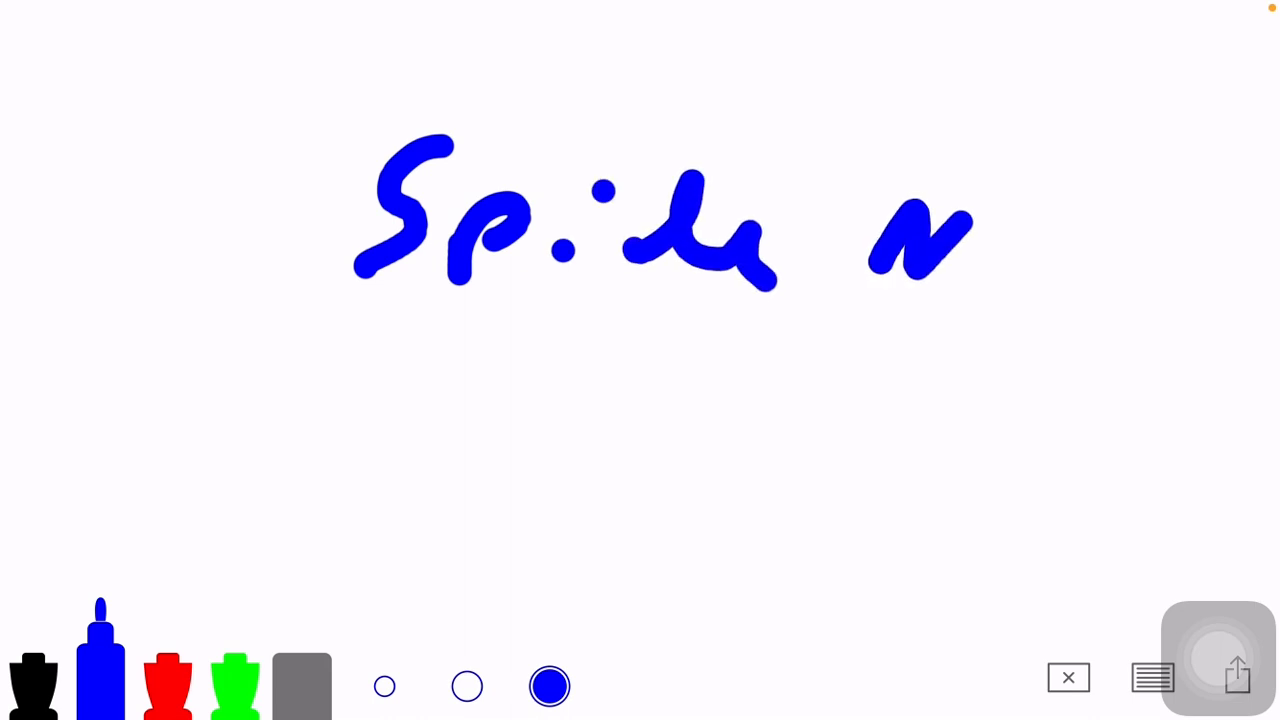
Handwrite a new blue heading near the top, then clear the board again
drag(780, 240, 1060, 280)
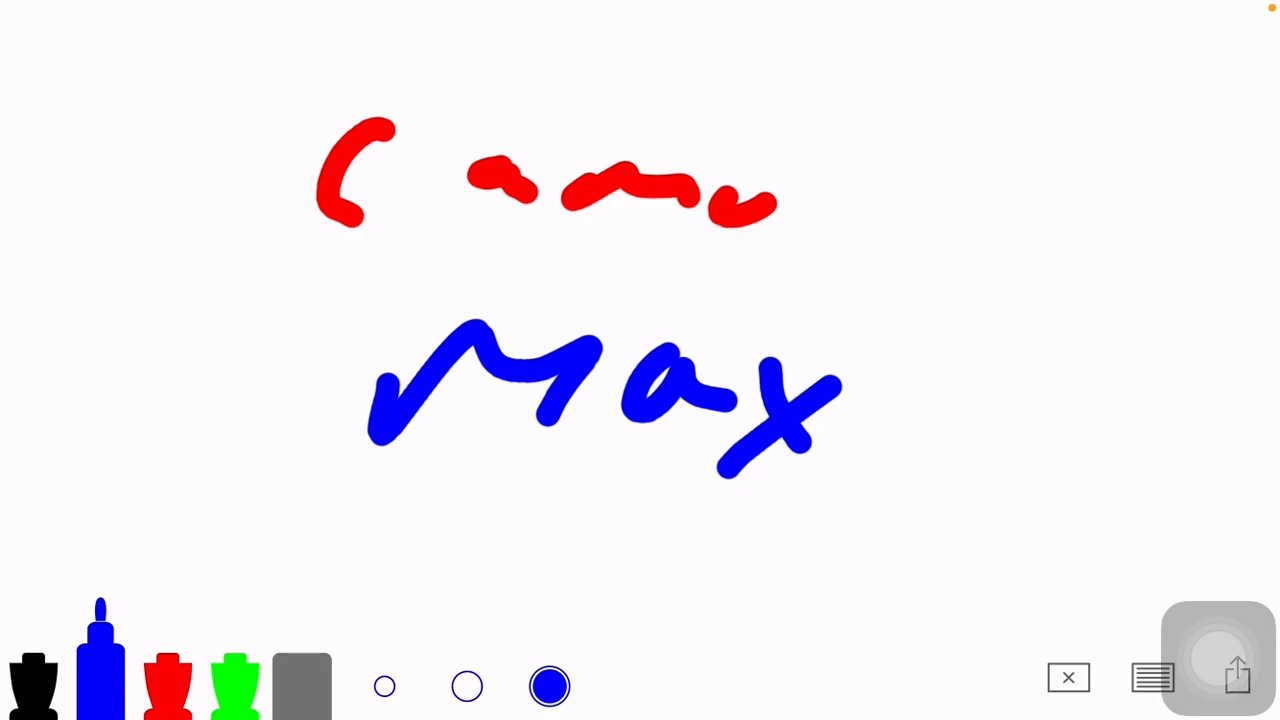
click(1068, 676)
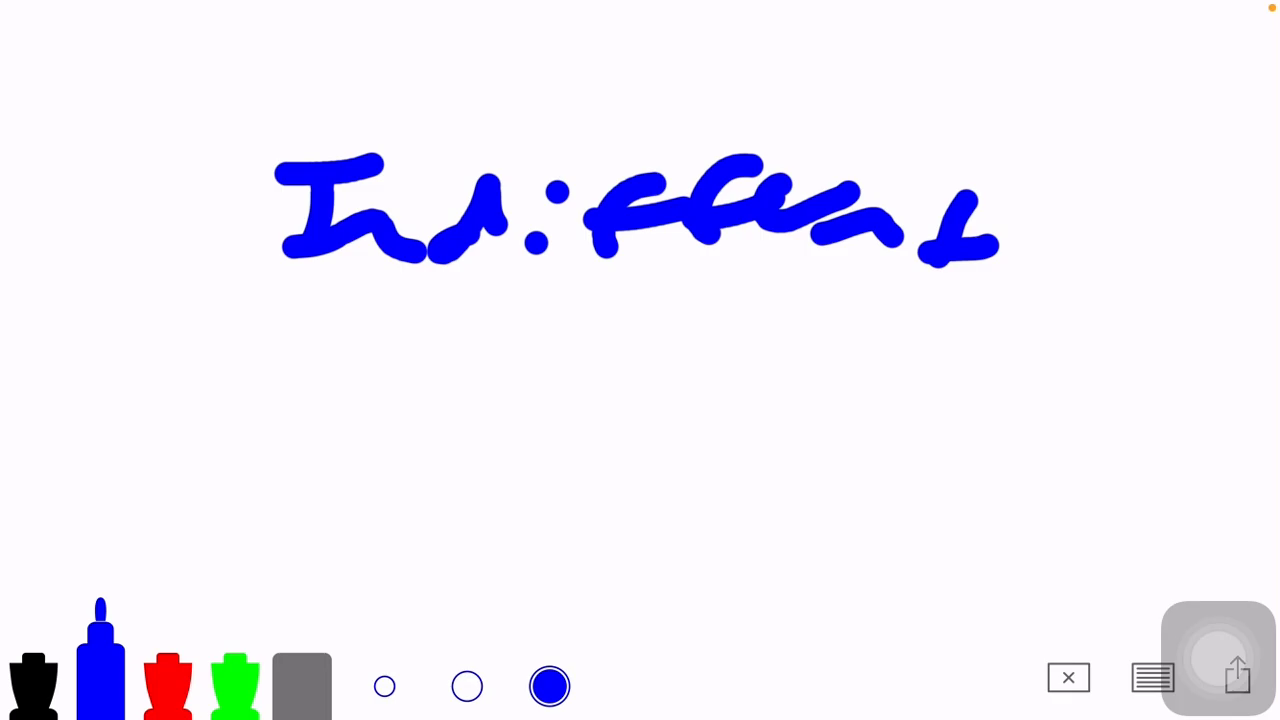
Draw two integral signs under the heading, circle them, then wipe the board
drag(600, 296, 420, 510)
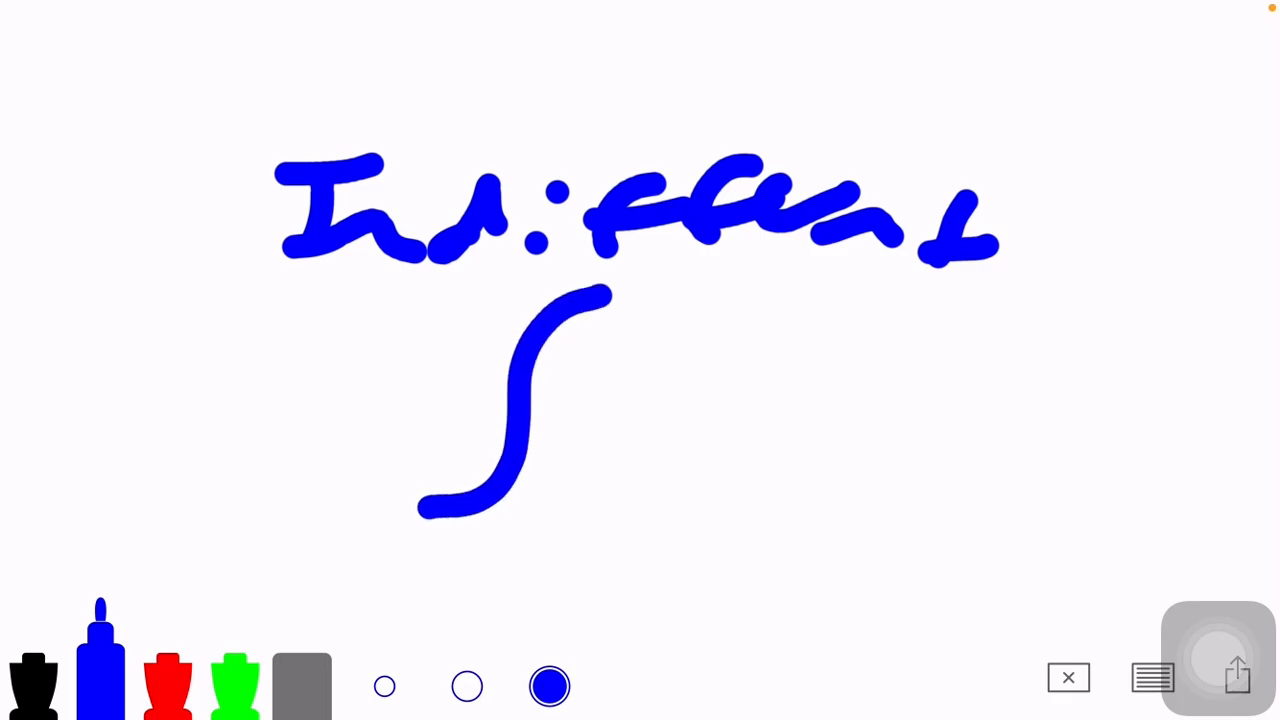
drag(700, 304, 576, 520)
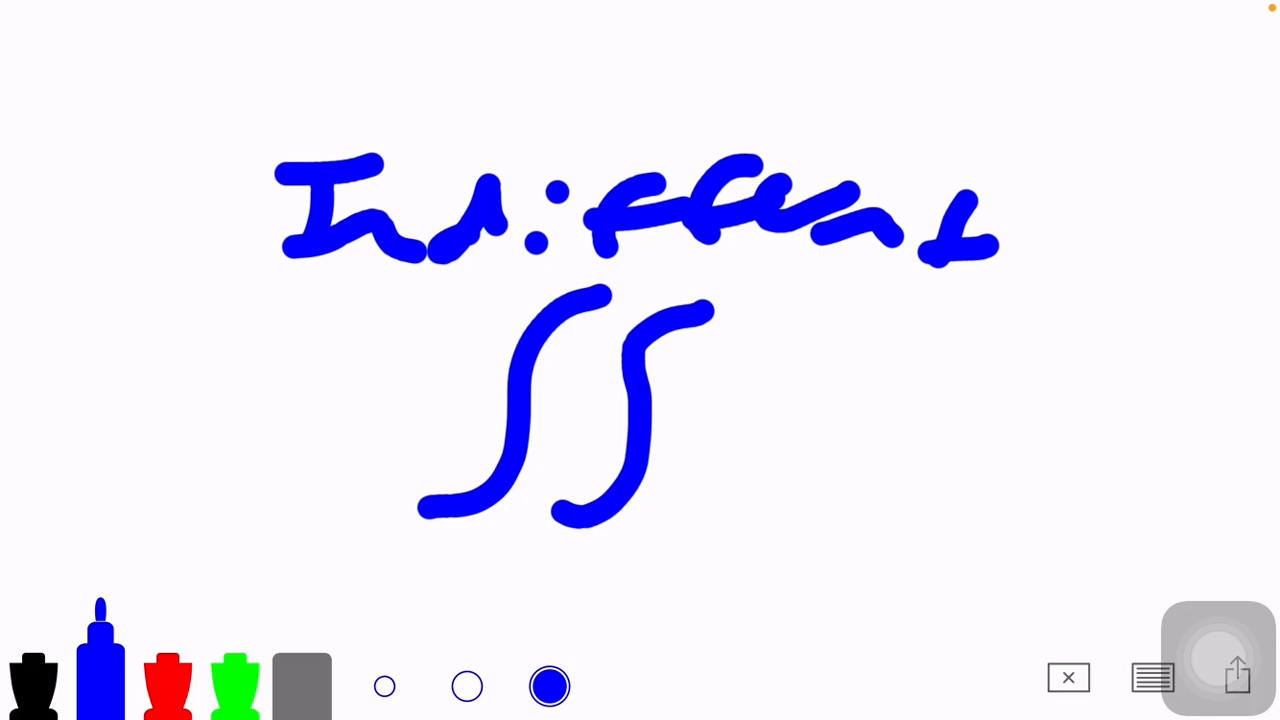
drag(140, 244, 140, 290)
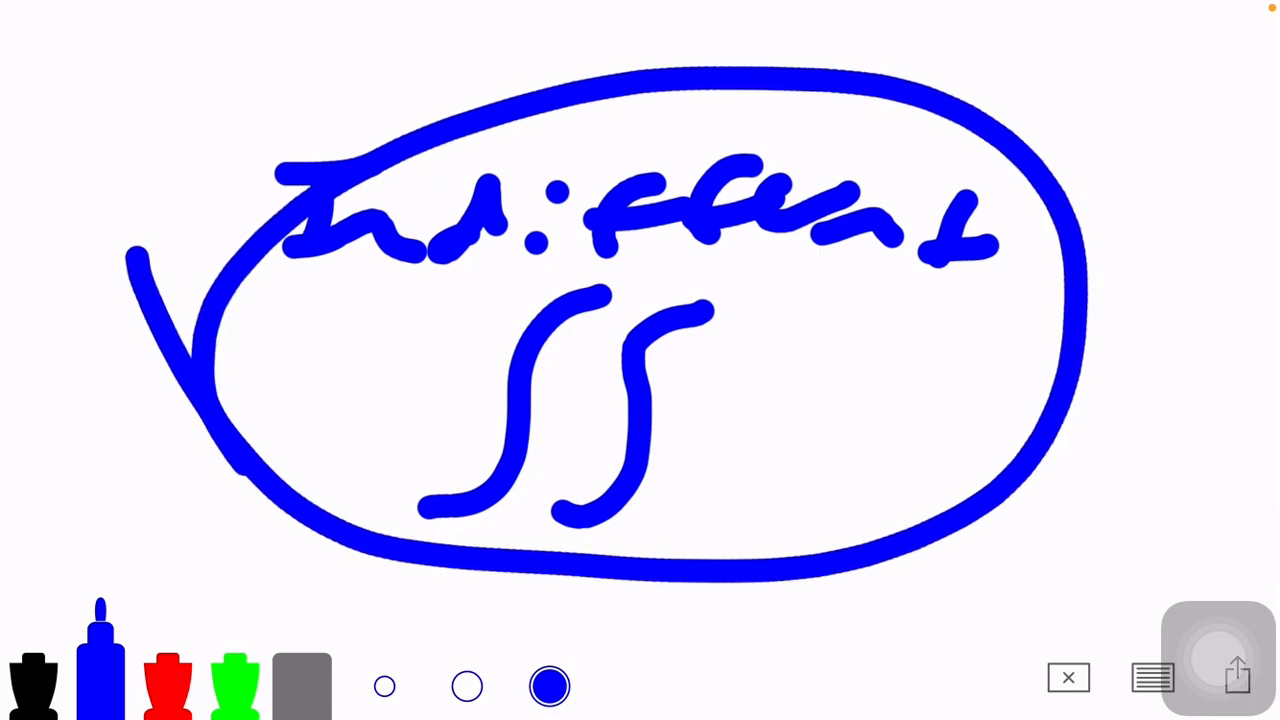
click(1068, 676)
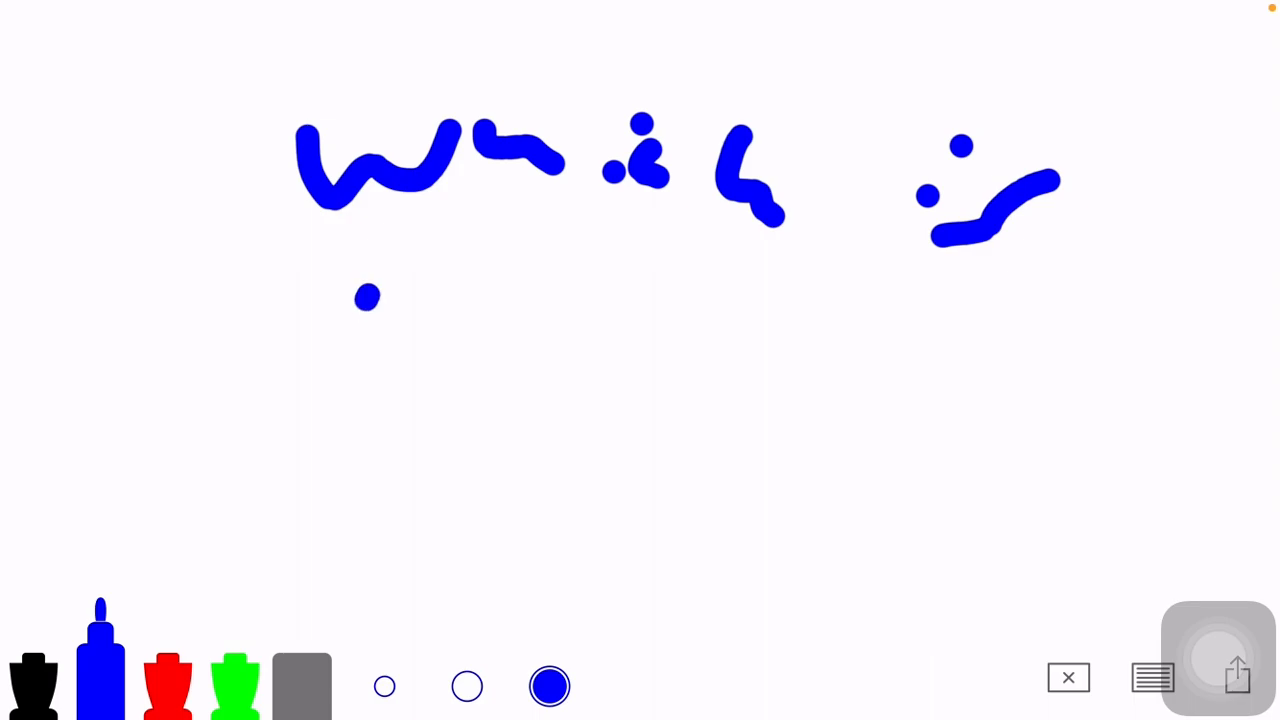
Handwrite the undefined-value note with 'undefined' and 0, then erase the board
drag(356, 310, 856, 320)
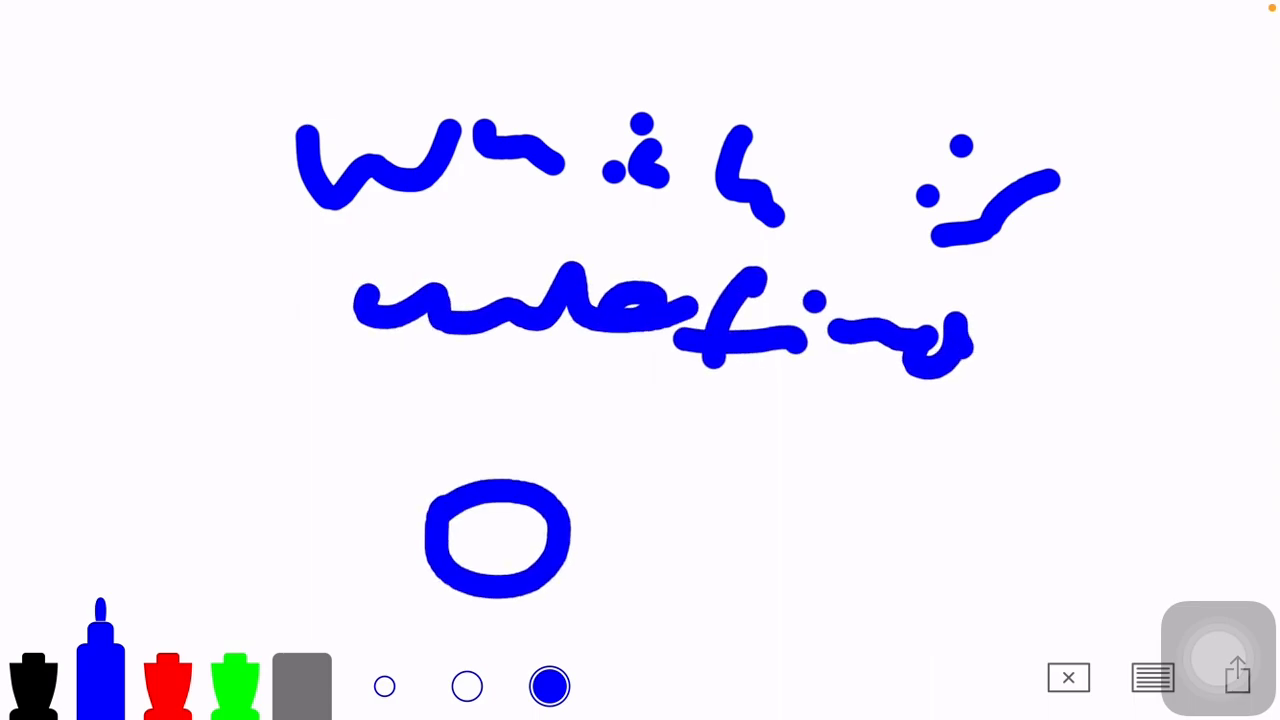
drag(376, 460, 624, 440)
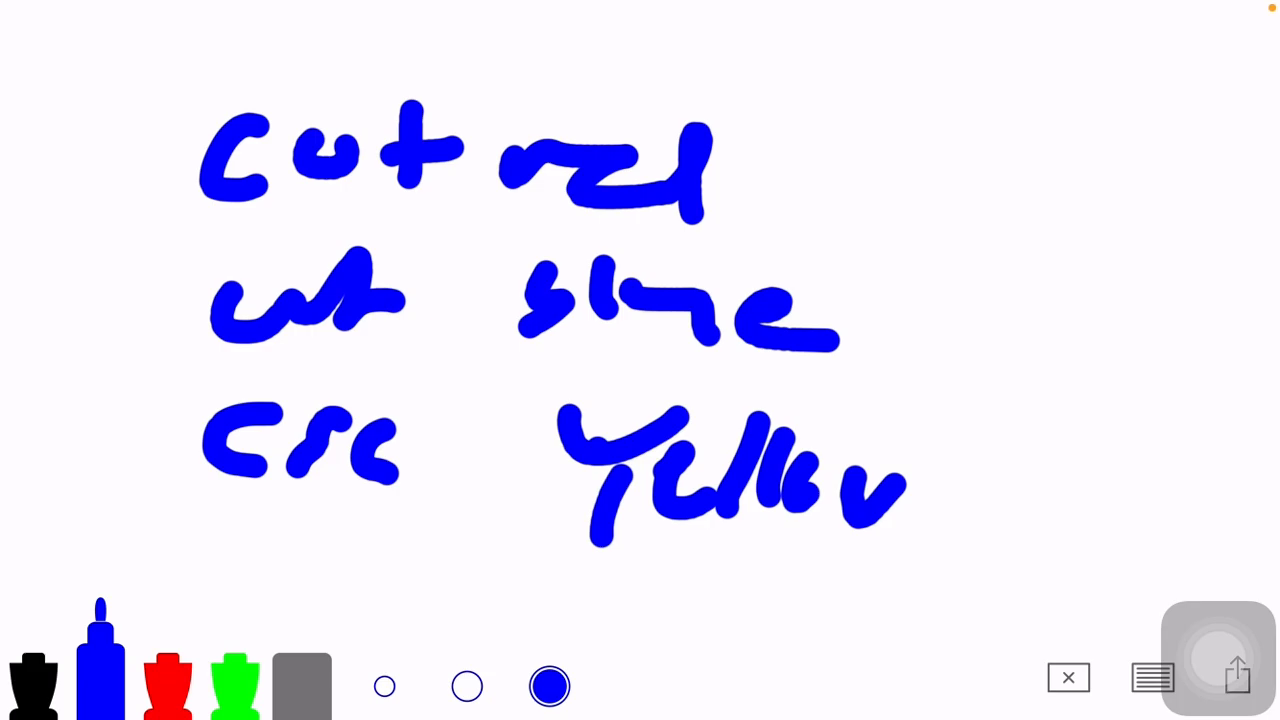
click(1068, 676)
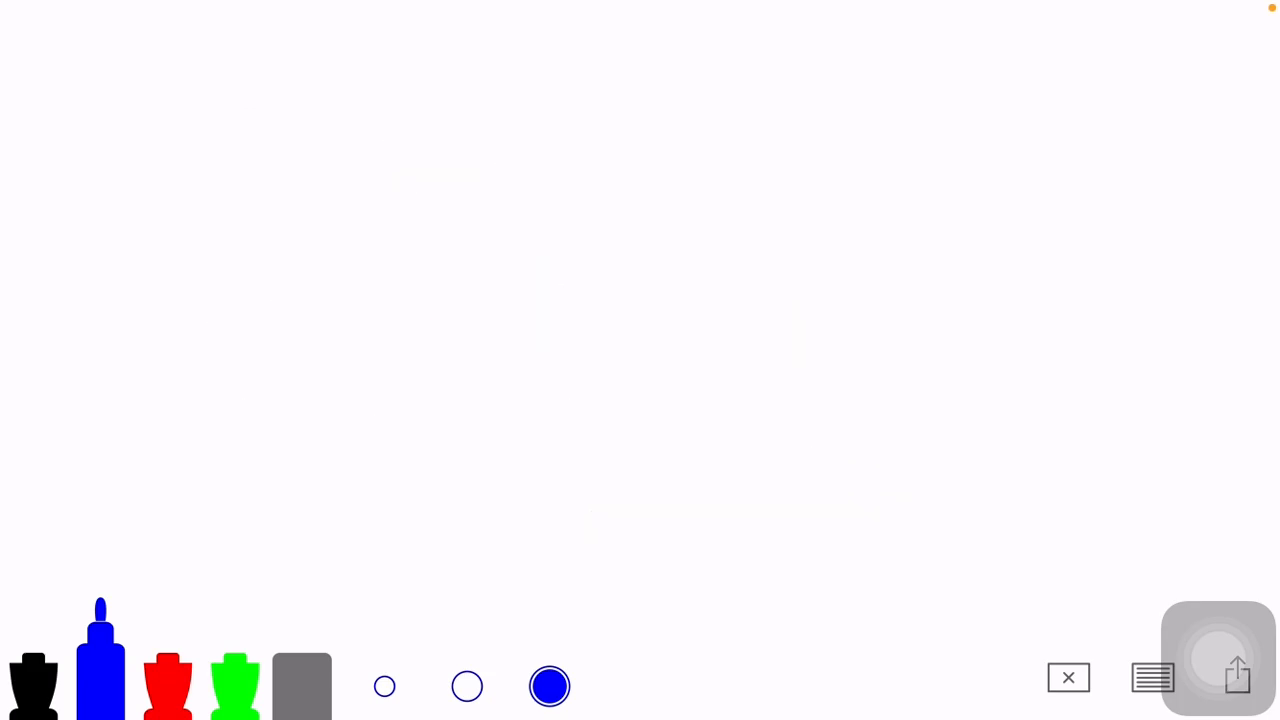
Draw the blue loop diagram with x/y labels, a middle line and a 1/y label
drag(550, 204, 976, 336)
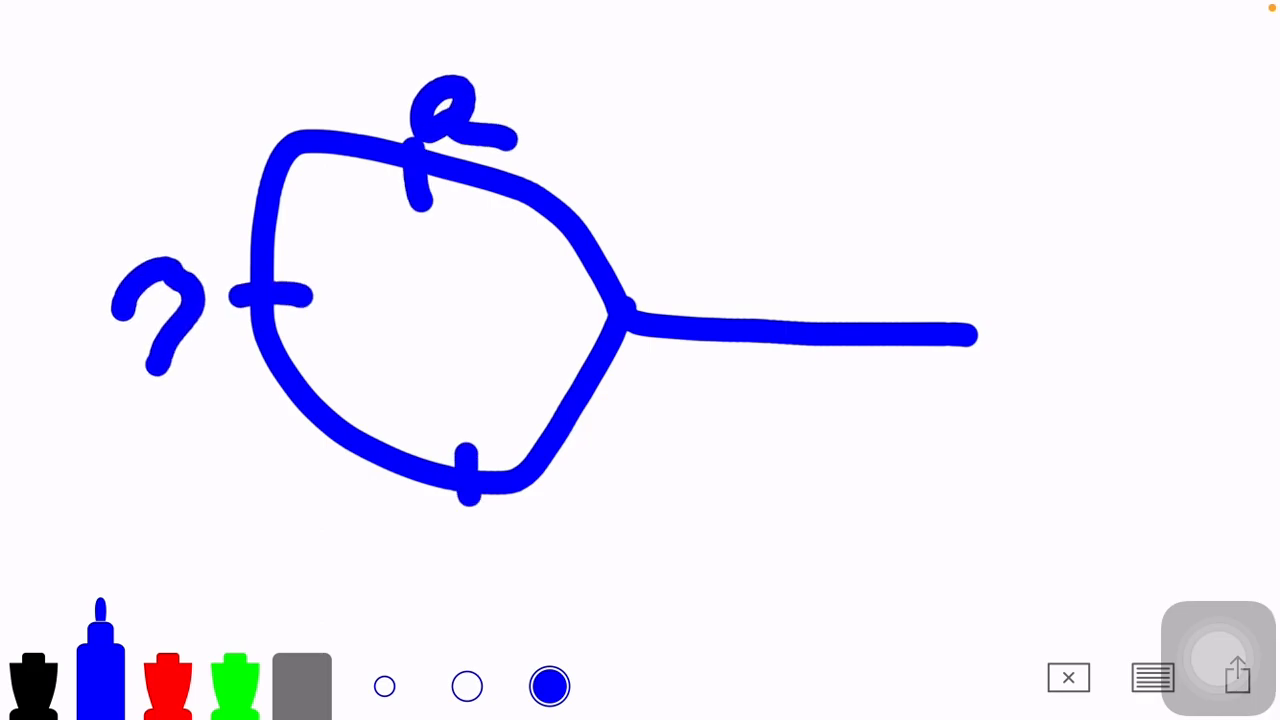
drag(440, 536, 500, 600)
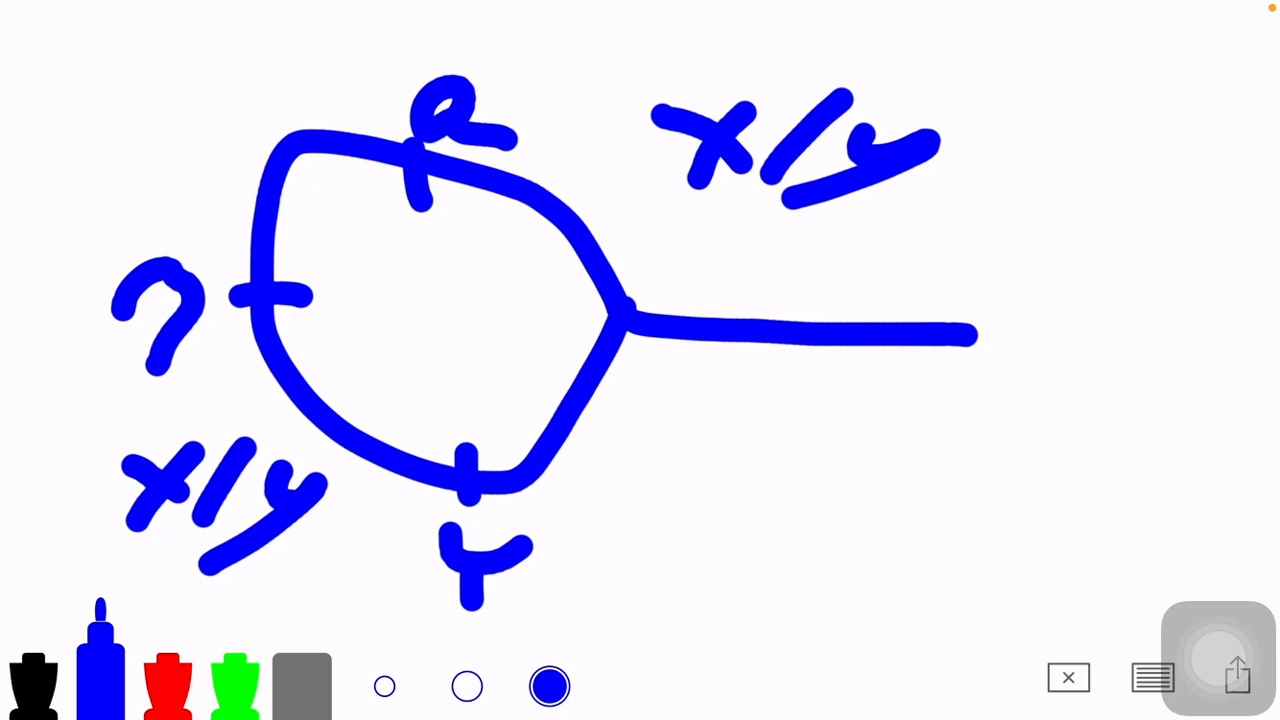
drag(670, 504, 670, 550)
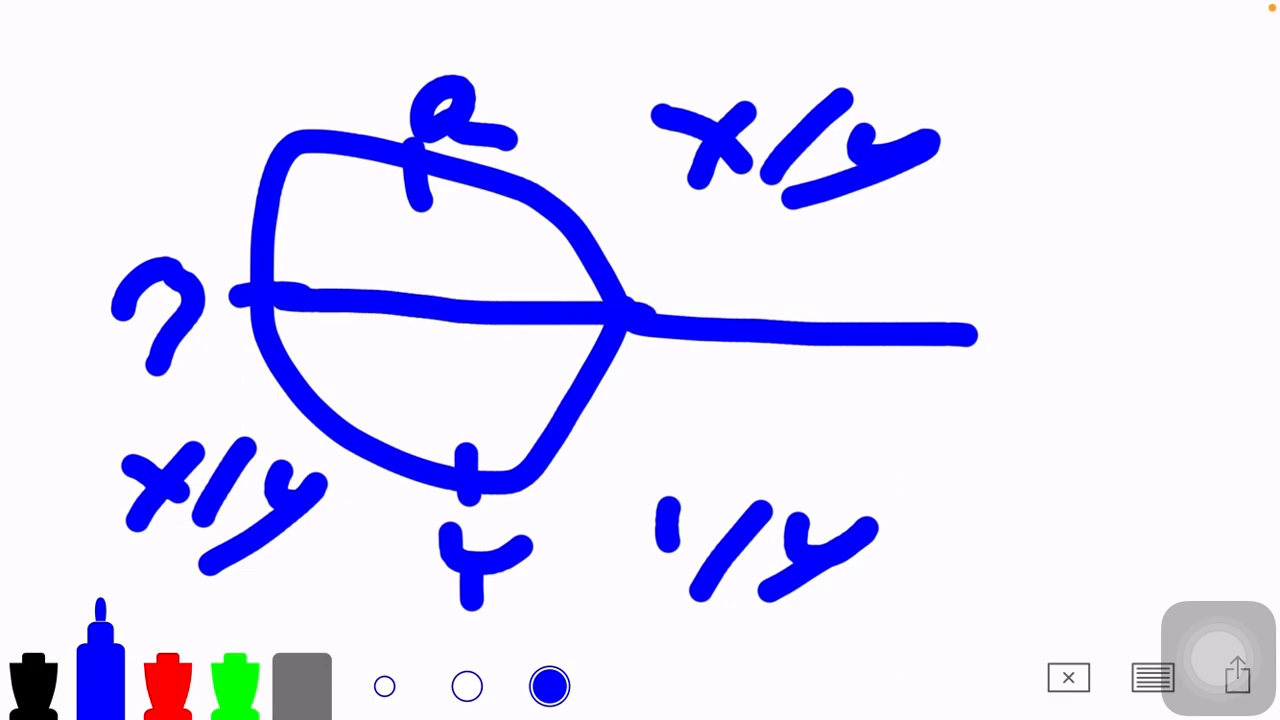
Label the diagram with 0, -1 and more numbers, then erase it from the board
drag(1000, 330, 1080, 400)
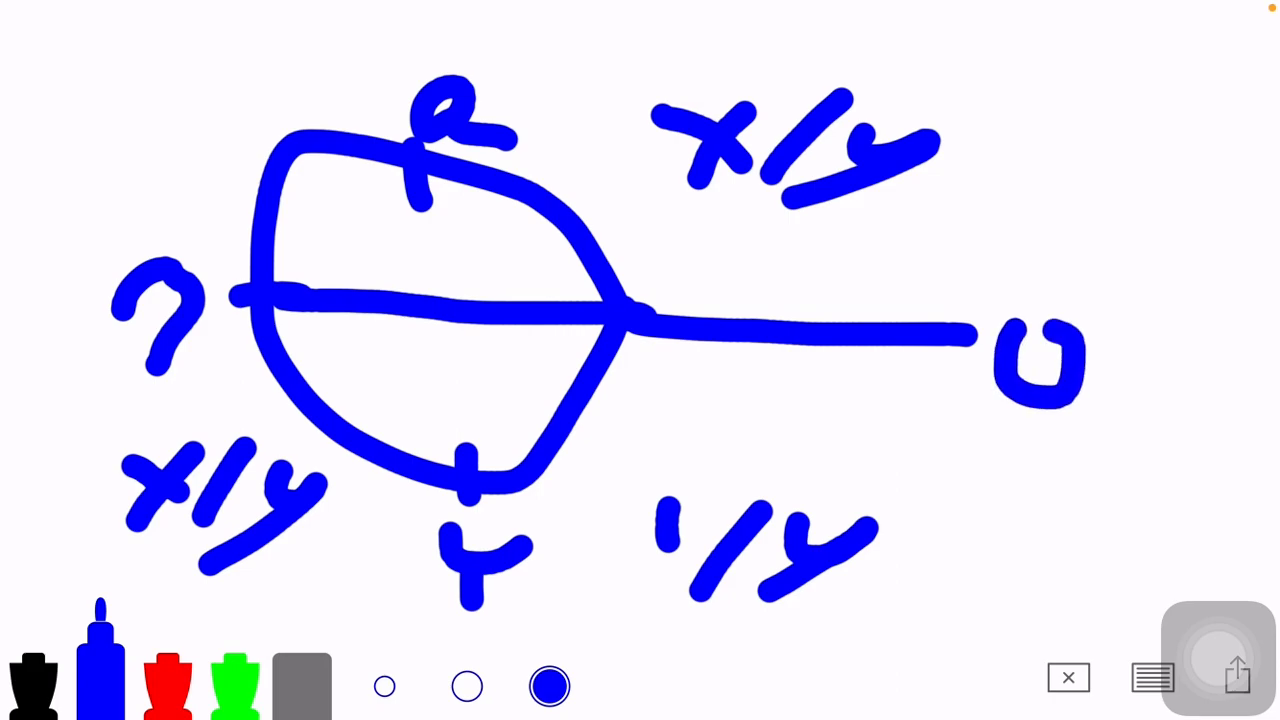
drag(580, 480, 760, 450)
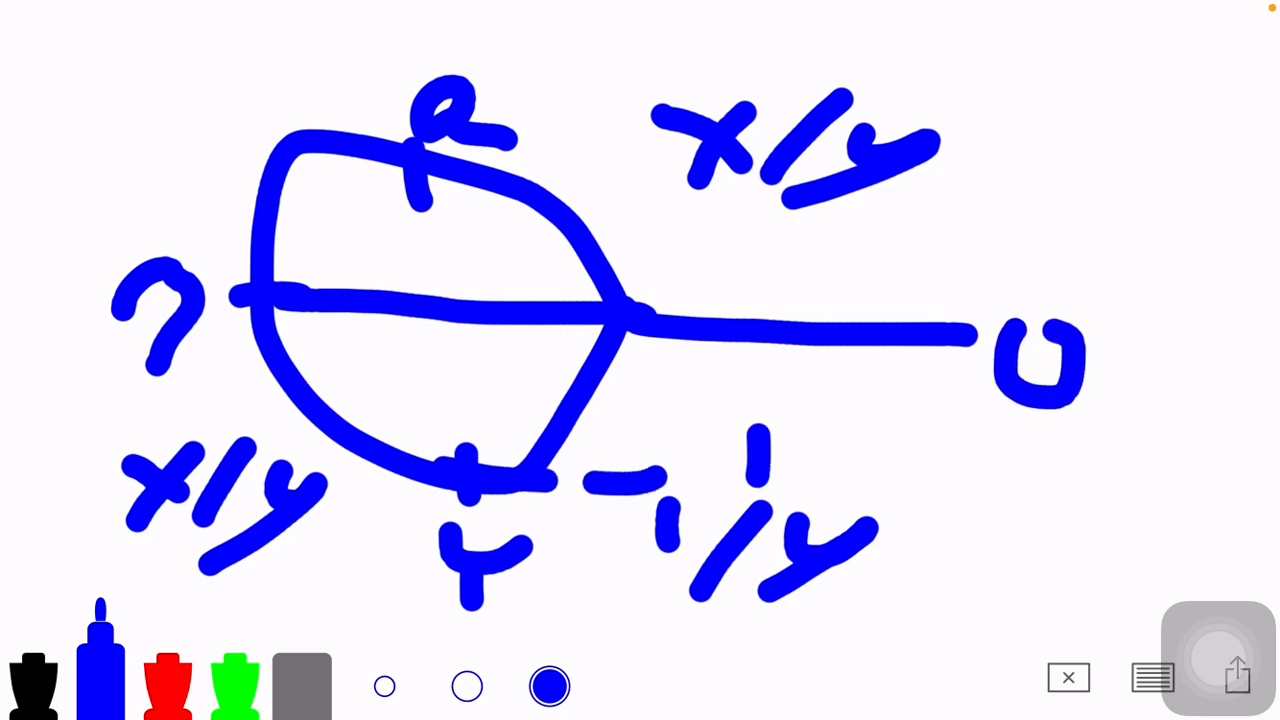
drag(216, 104, 216, 184)
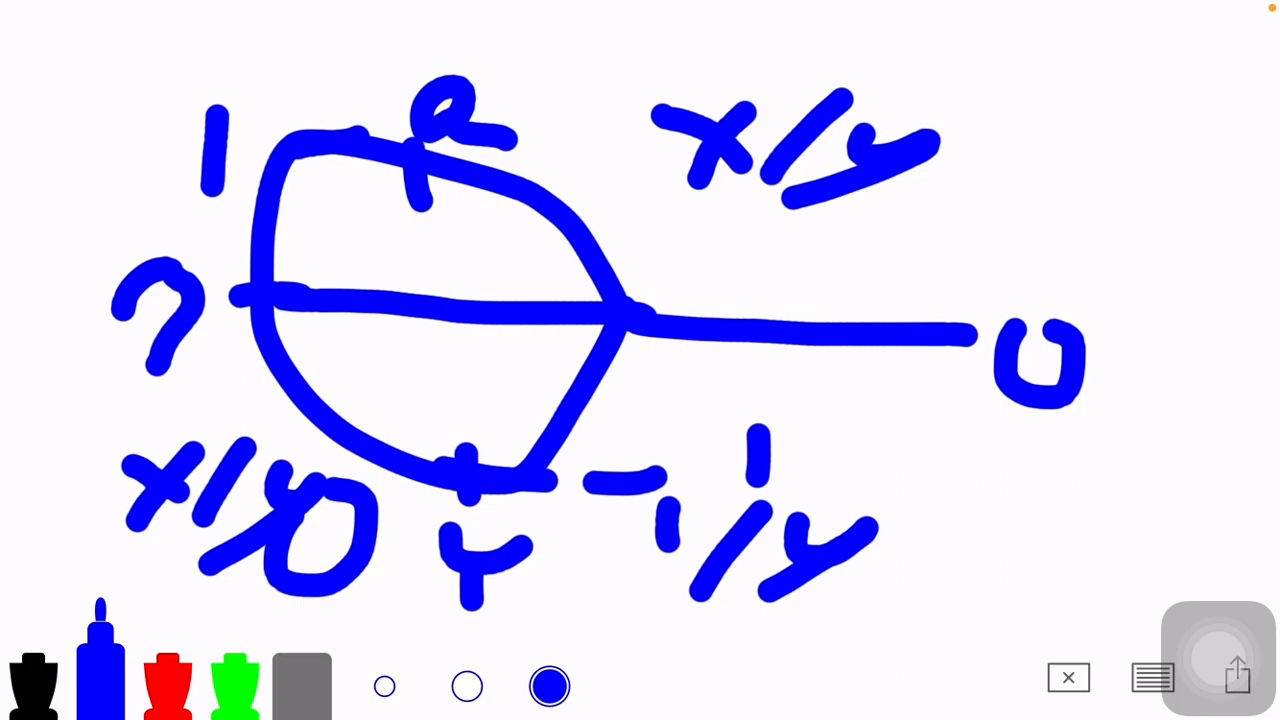
click(1068, 676)
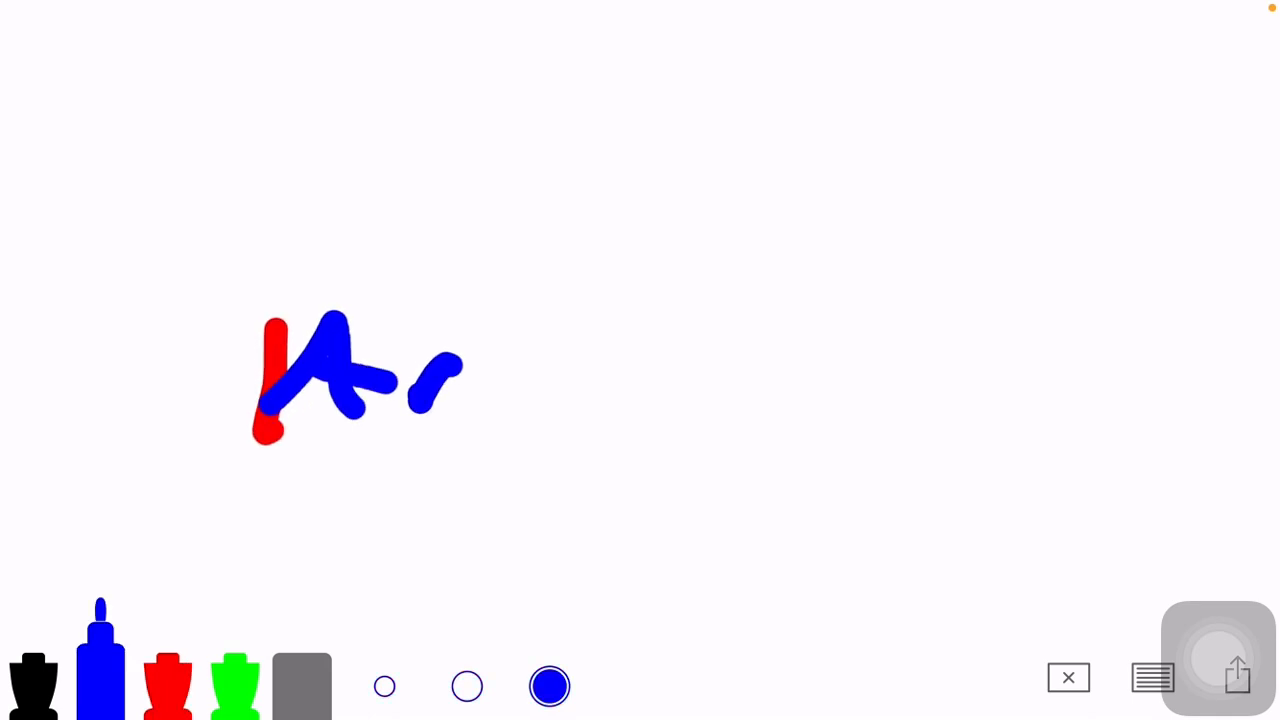
Handwrite a short blue note, erase it, then erase the circled word that follows
drag(410, 380, 860, 410)
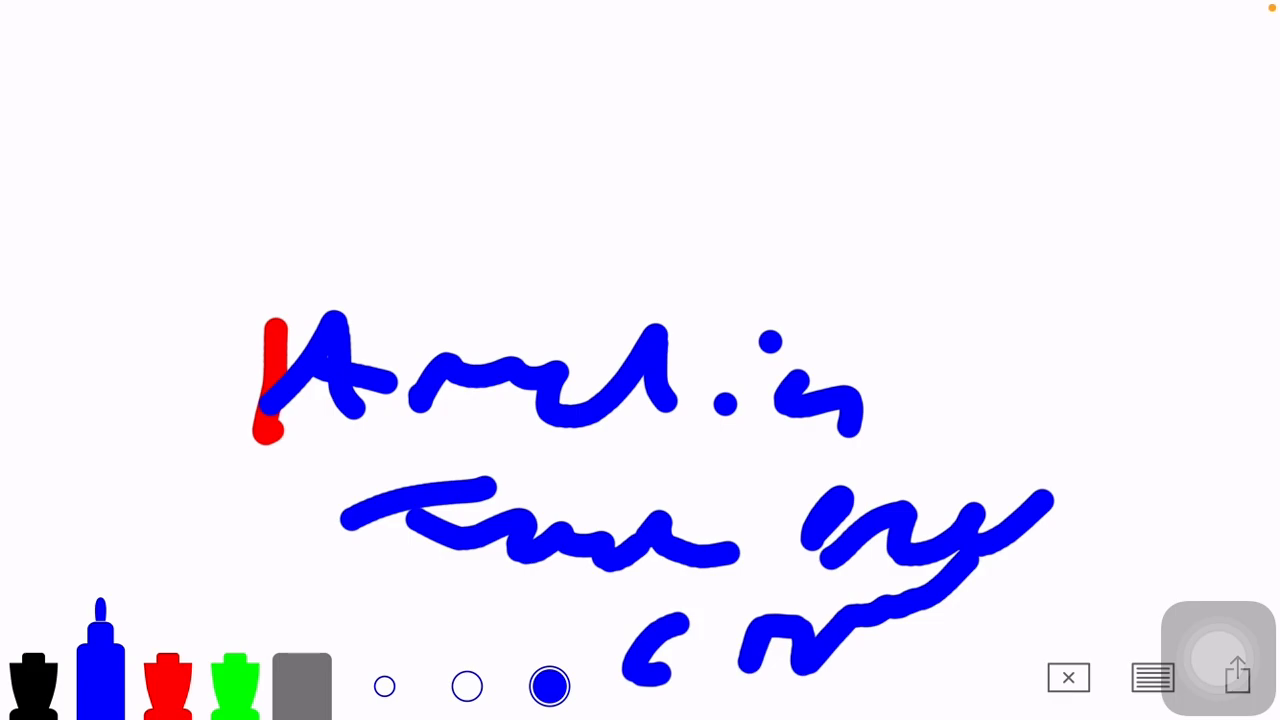
click(1068, 676)
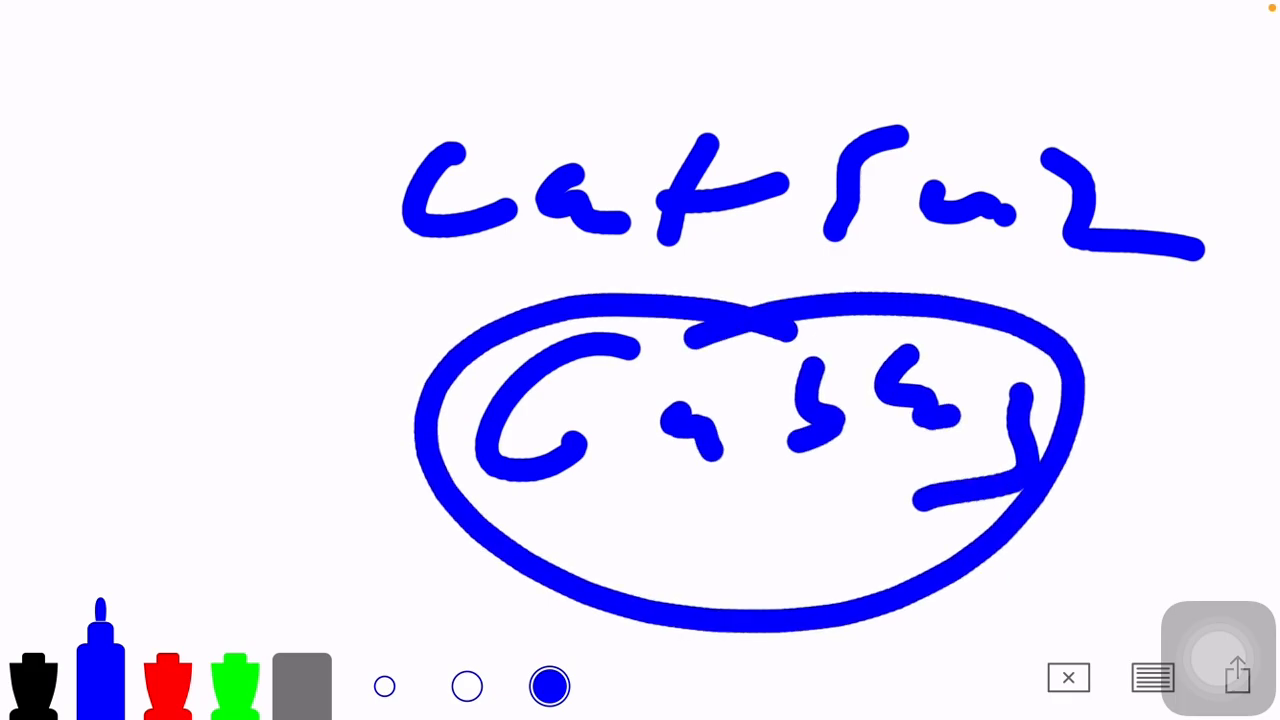
click(1068, 676)
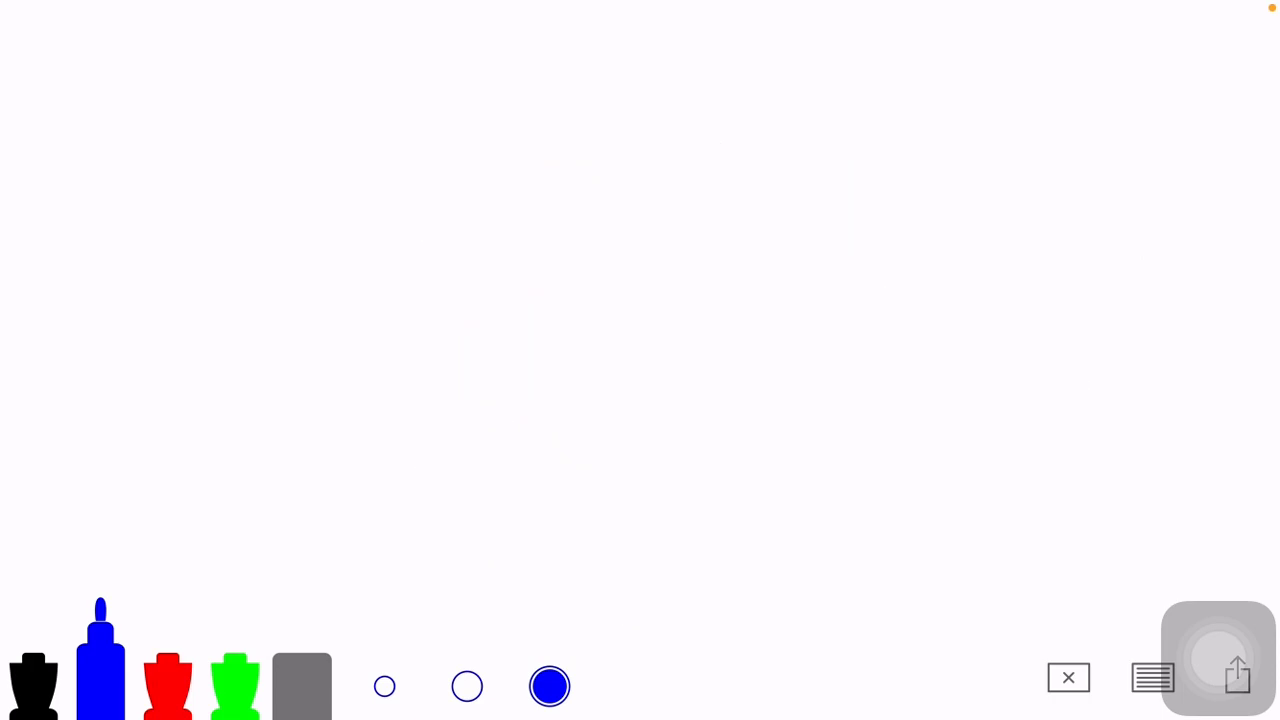
Write √16 in blue, erase it, and begin the first stroke of the next example
drag(332, 318, 392, 404)
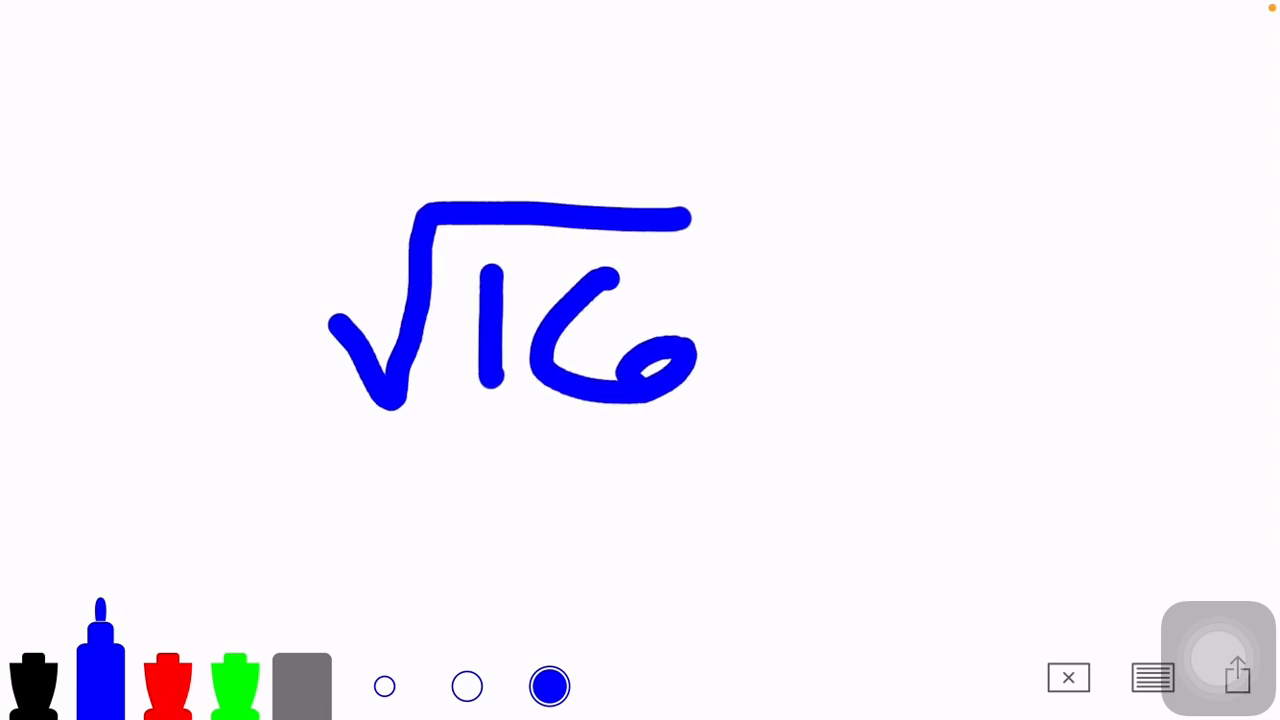
click(1068, 676)
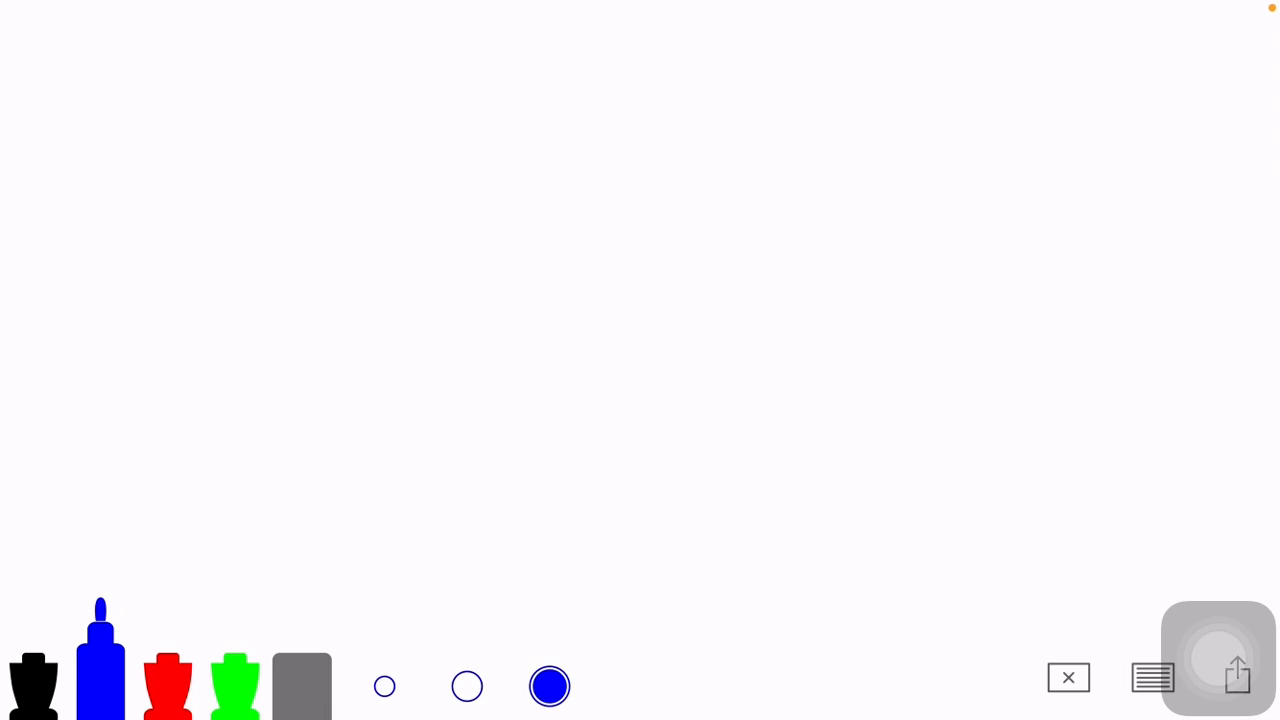
drag(290, 170, 910, 170)
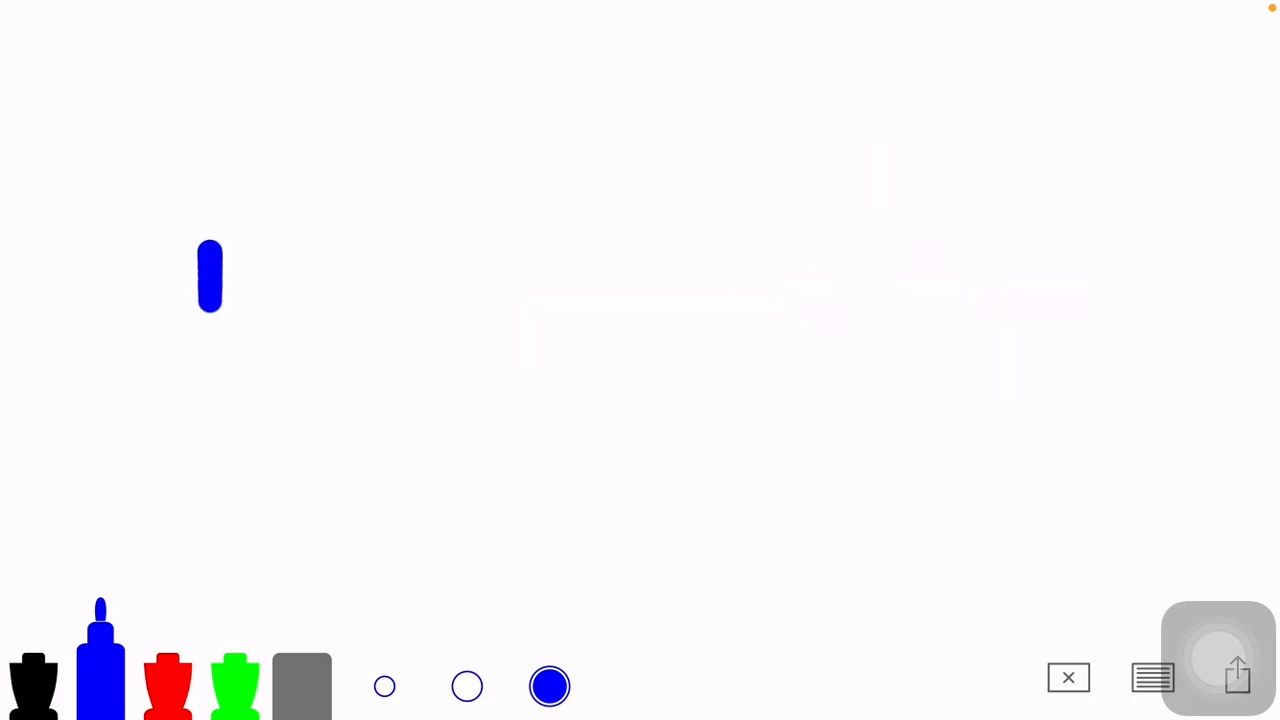
Handwrite the sequence 1, 2, 4, 8, the fraction 31/6, and a new note in blue marker
drag(210, 290, 300, 390)
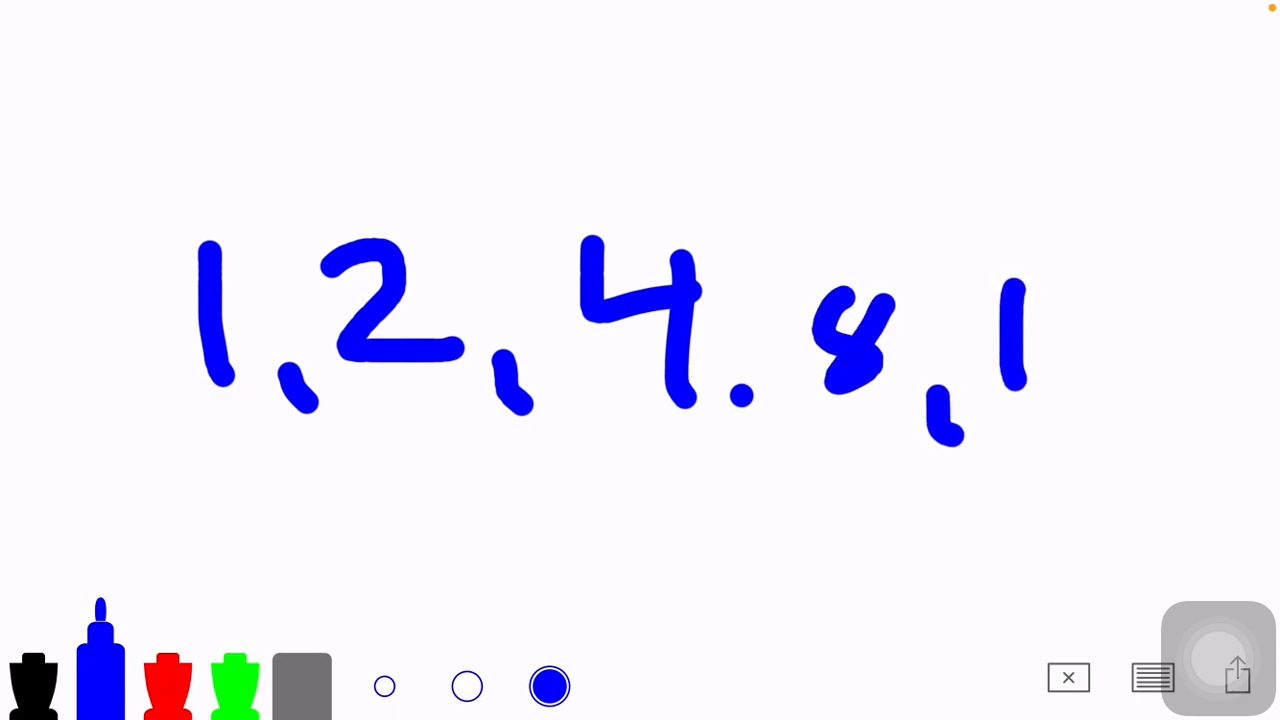
drag(1010, 300, 1090, 400)
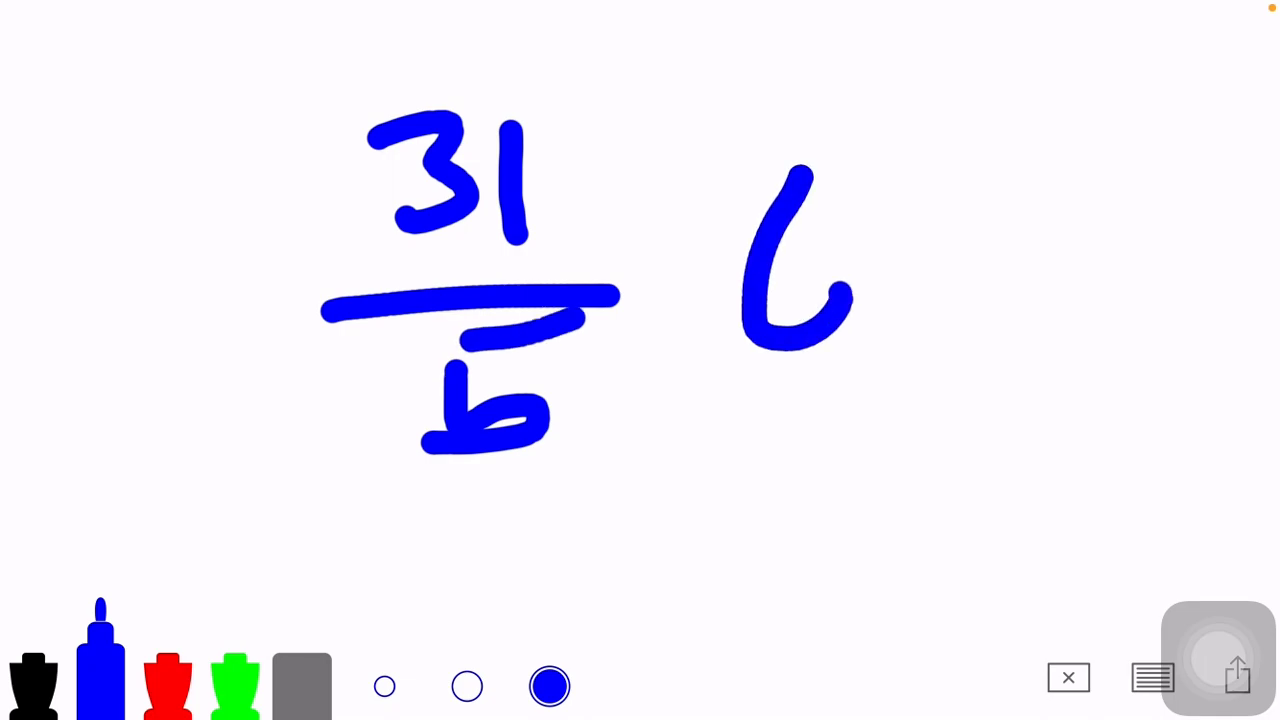
drag(900, 316, 1090, 320)
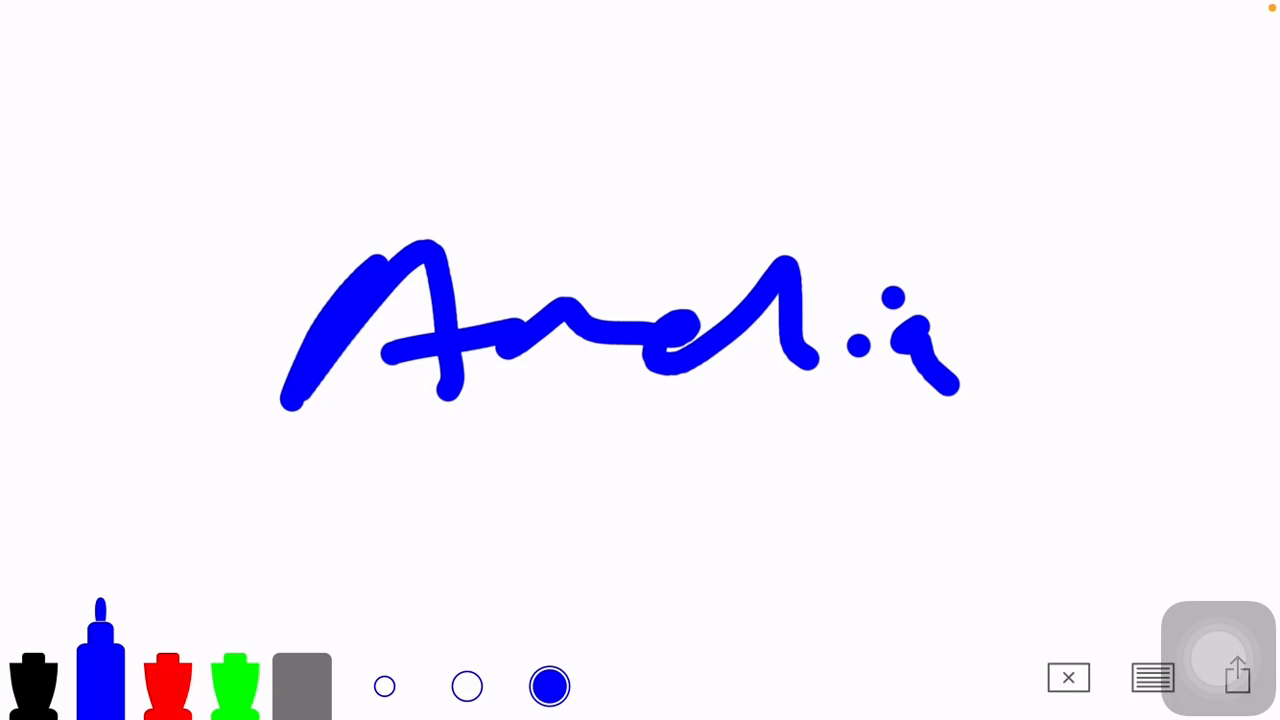
Wipe the board and handwrite the square root of 4 in blue marker
click(1068, 676)
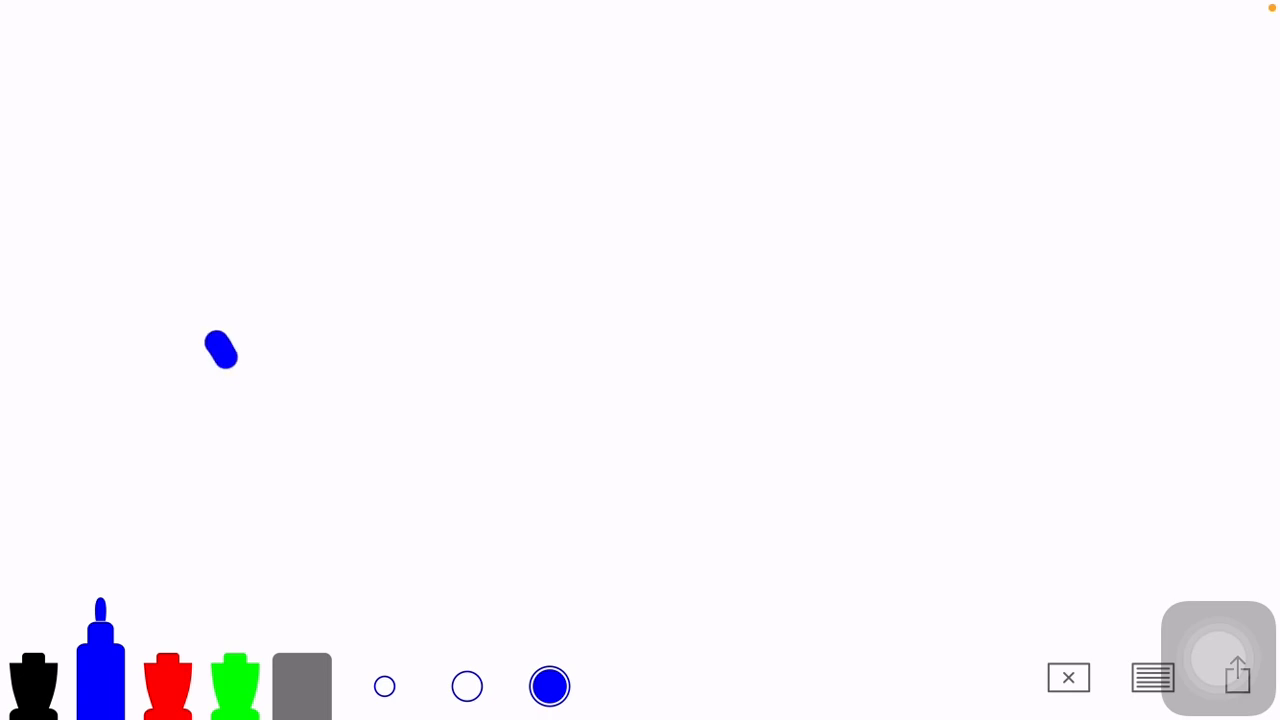
drag(220, 350, 890, 220)
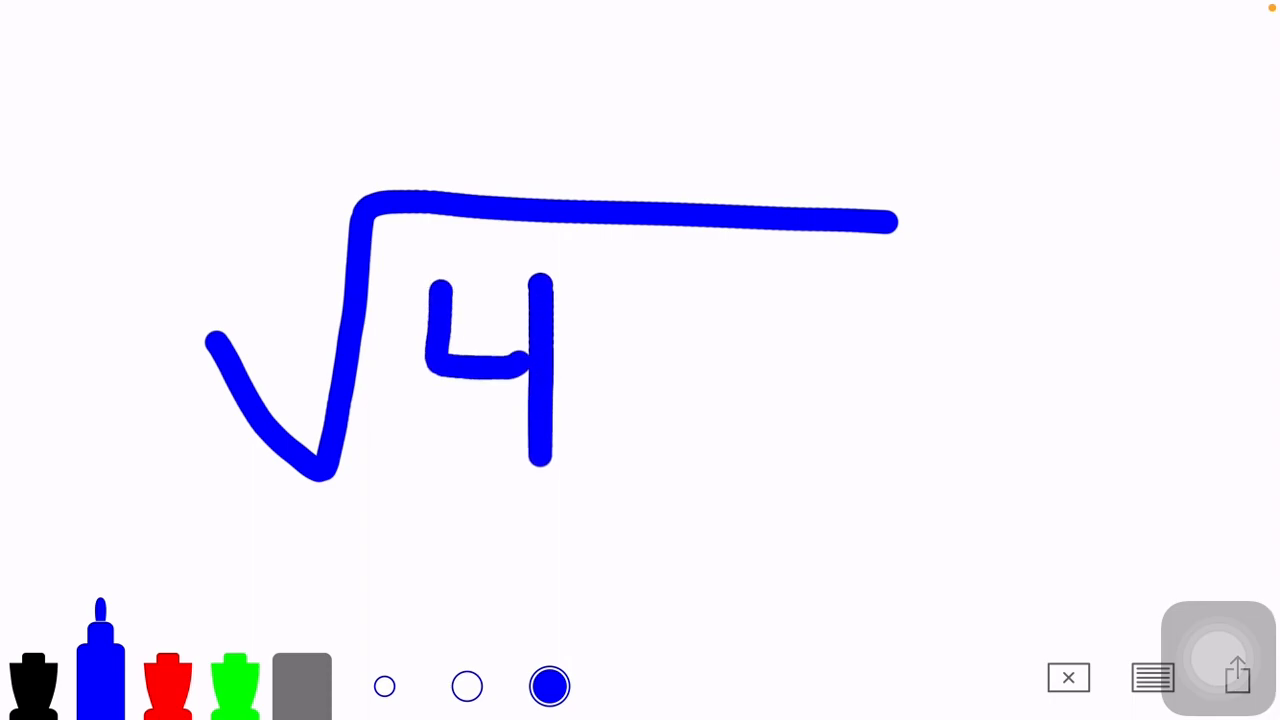
drag(600, 280, 770, 450)
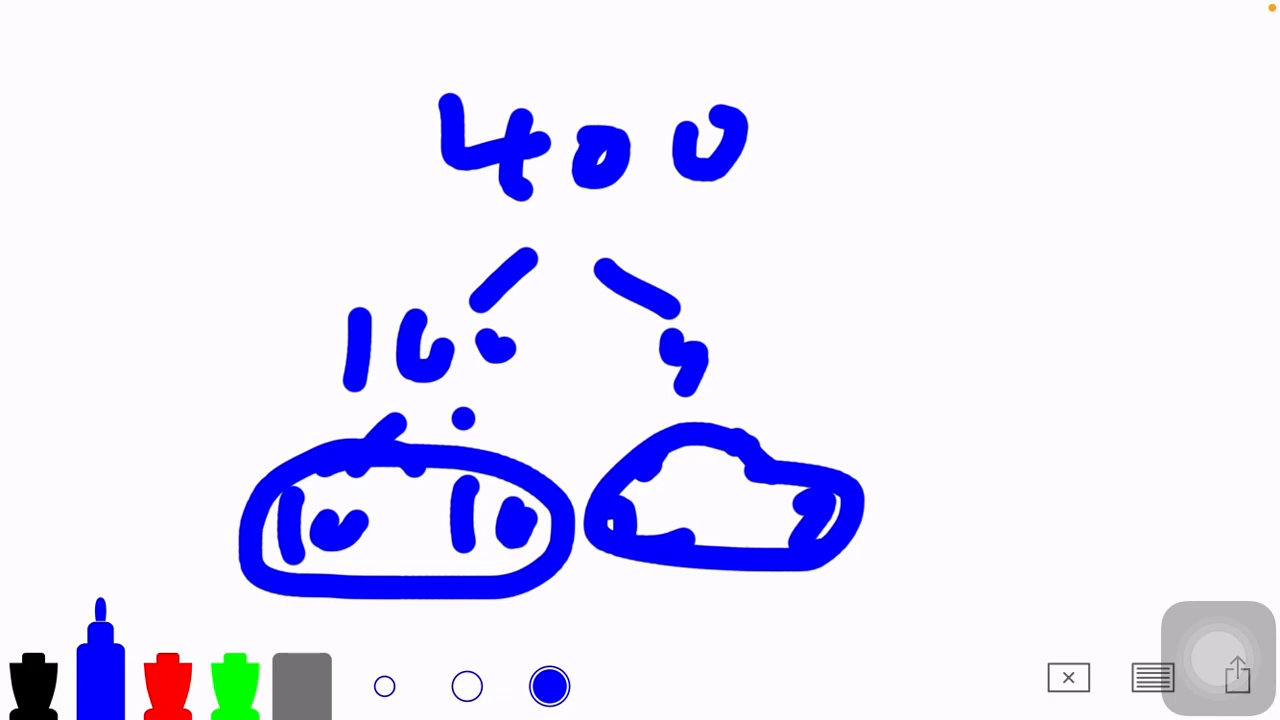
Wipe the 400 factor tree, then wipe the 16 factor tree with circled 2-2 pairs
click(1068, 676)
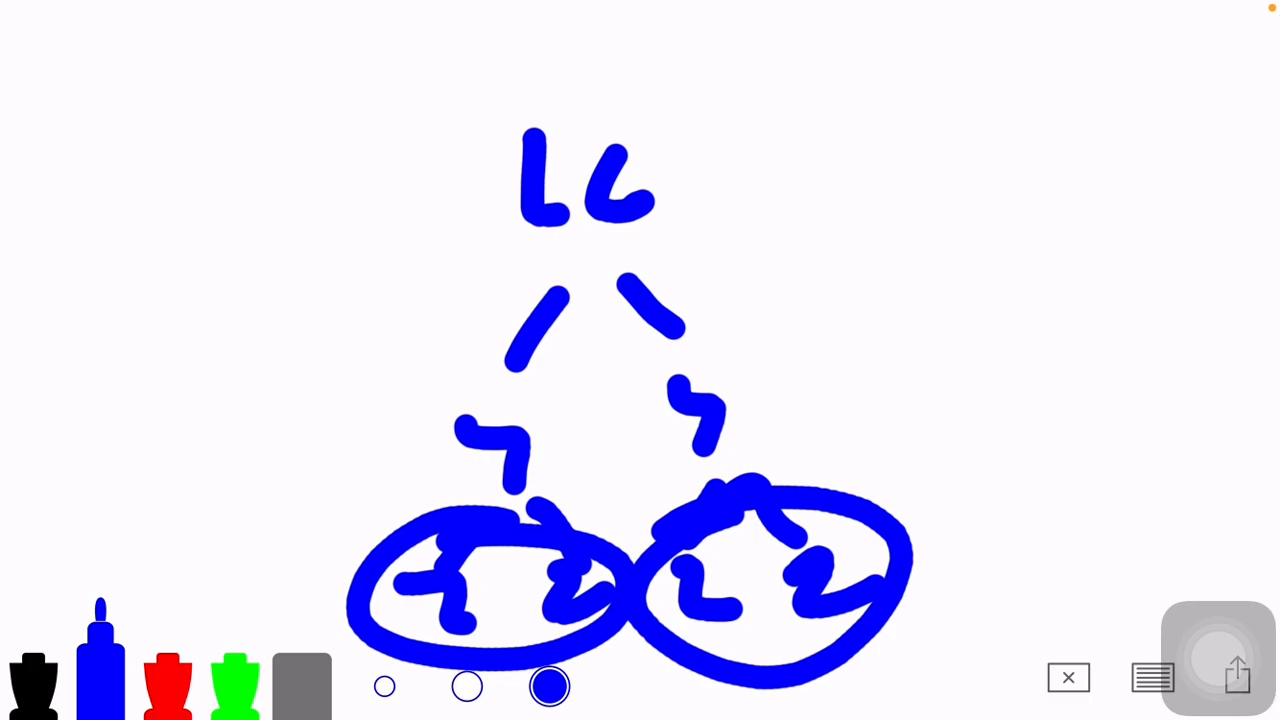
click(1068, 676)
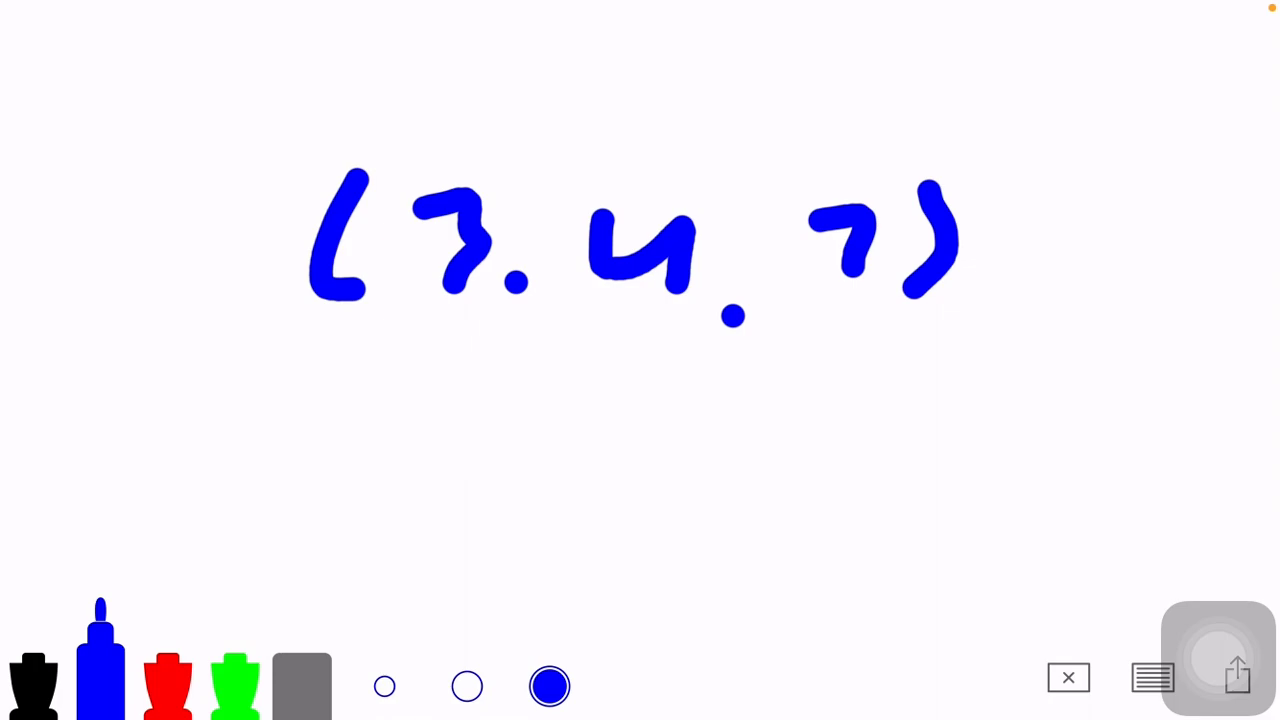
Write the 49 term under √(3²+4²+7²) as 9+16+49, then wipe the working
click(1068, 676)
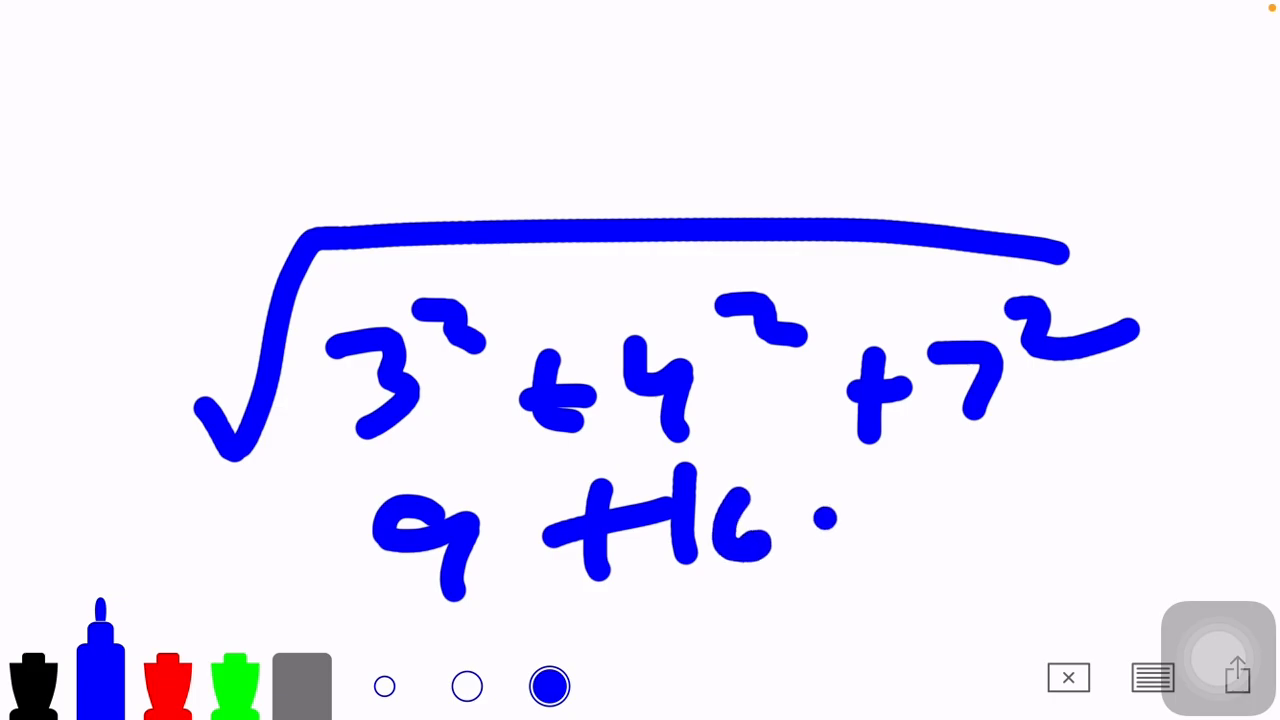
drag(820, 510, 1040, 560)
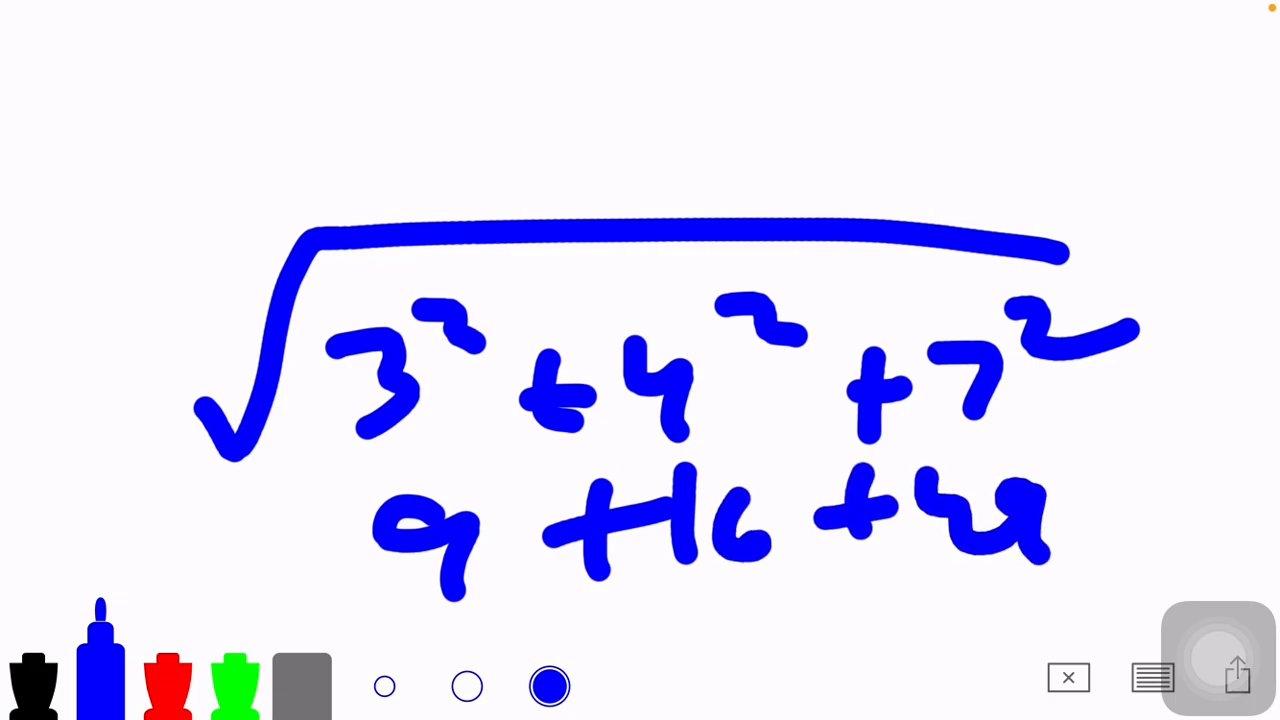
click(1068, 676)
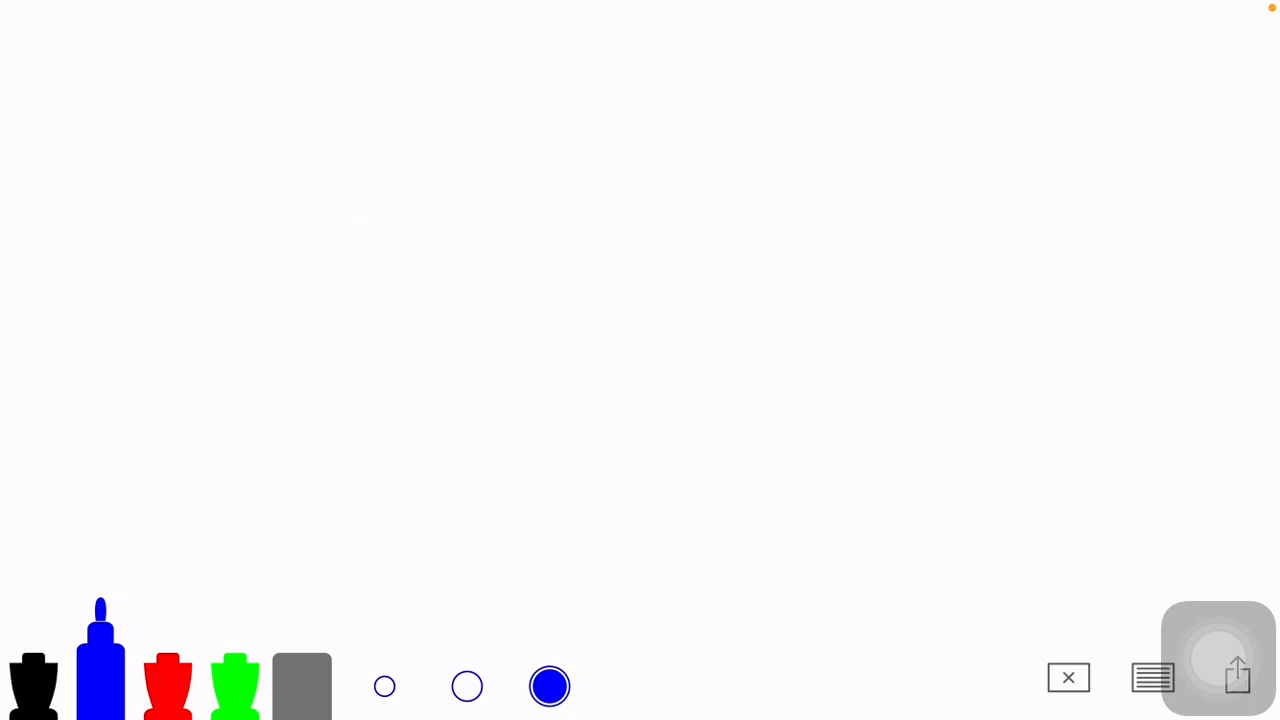
Draw a new square root sign with a stroke beneath it on the fresh page
drag(420, 430, 850, 240)
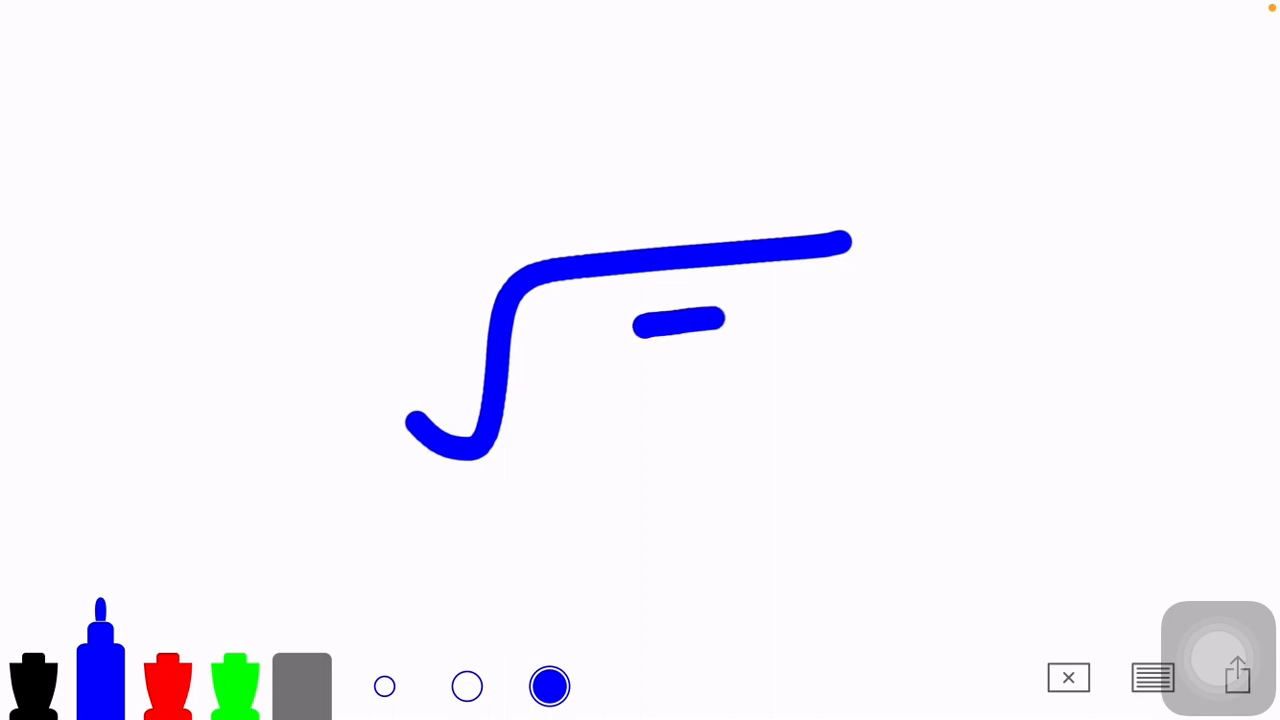
drag(660, 320, 840, 480)
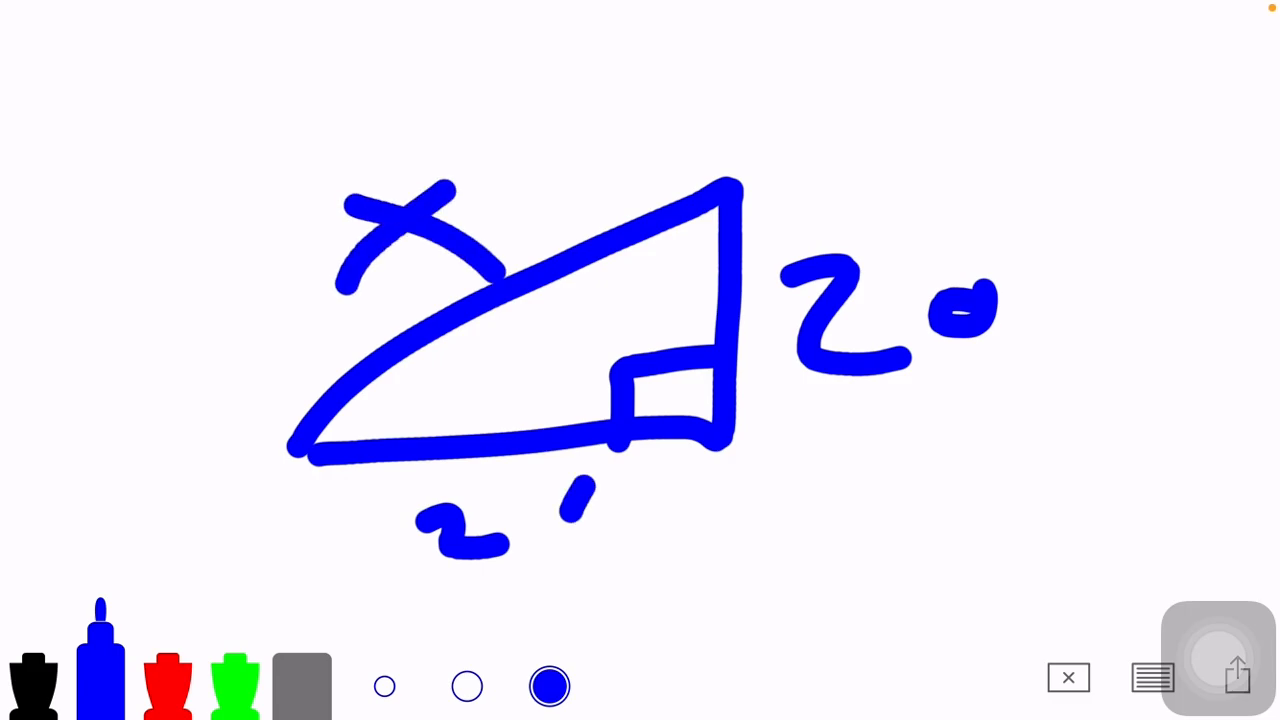
Wipe the 20-21 triangle and its equation, then write the result 841
click(1068, 676)
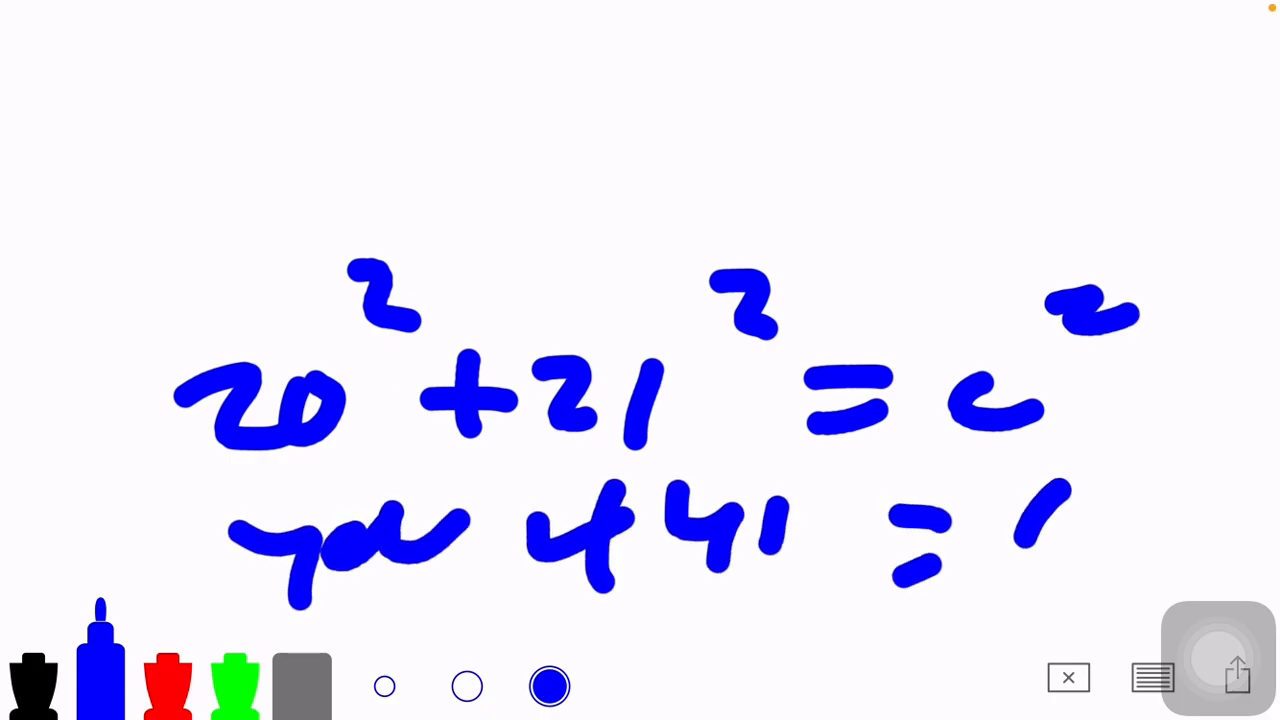
click(1068, 676)
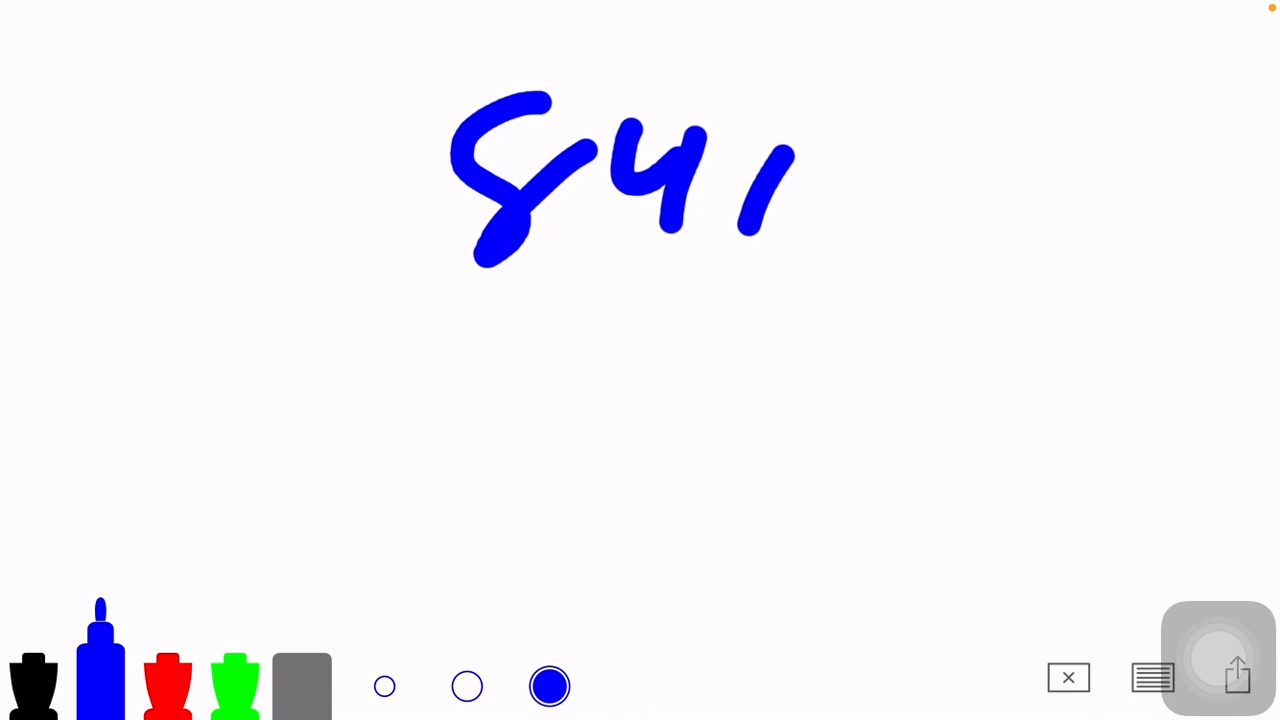
drag(620, 344, 564, 470)
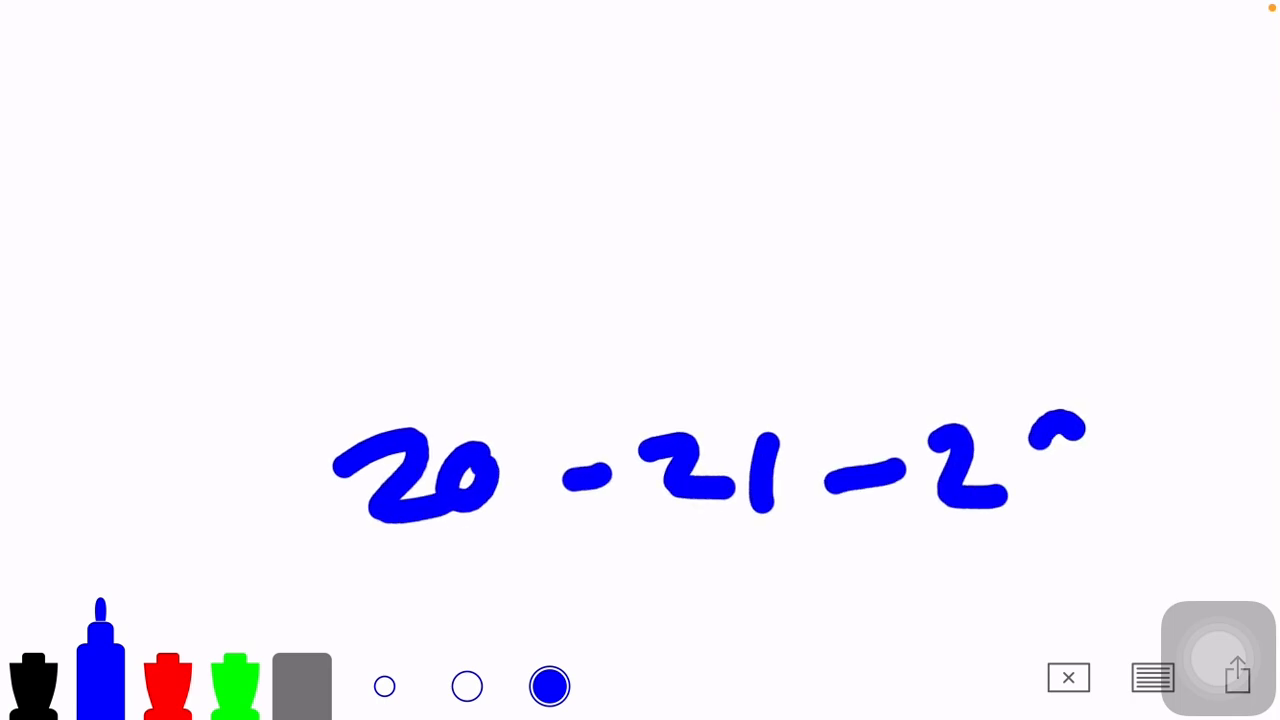
Finish the 20-21-29 triple, list more Pythagorean triples, then wipe the board
drag(1070, 420, 1050, 540)
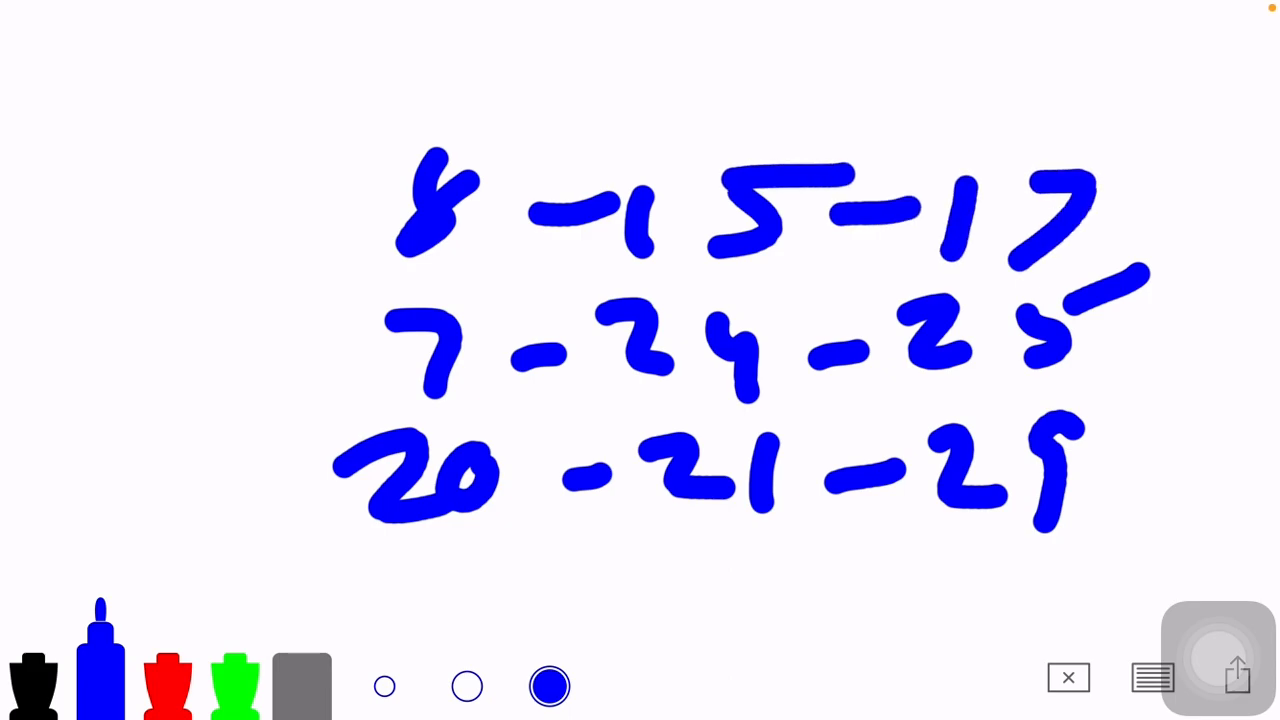
drag(116, 170, 104, 236)
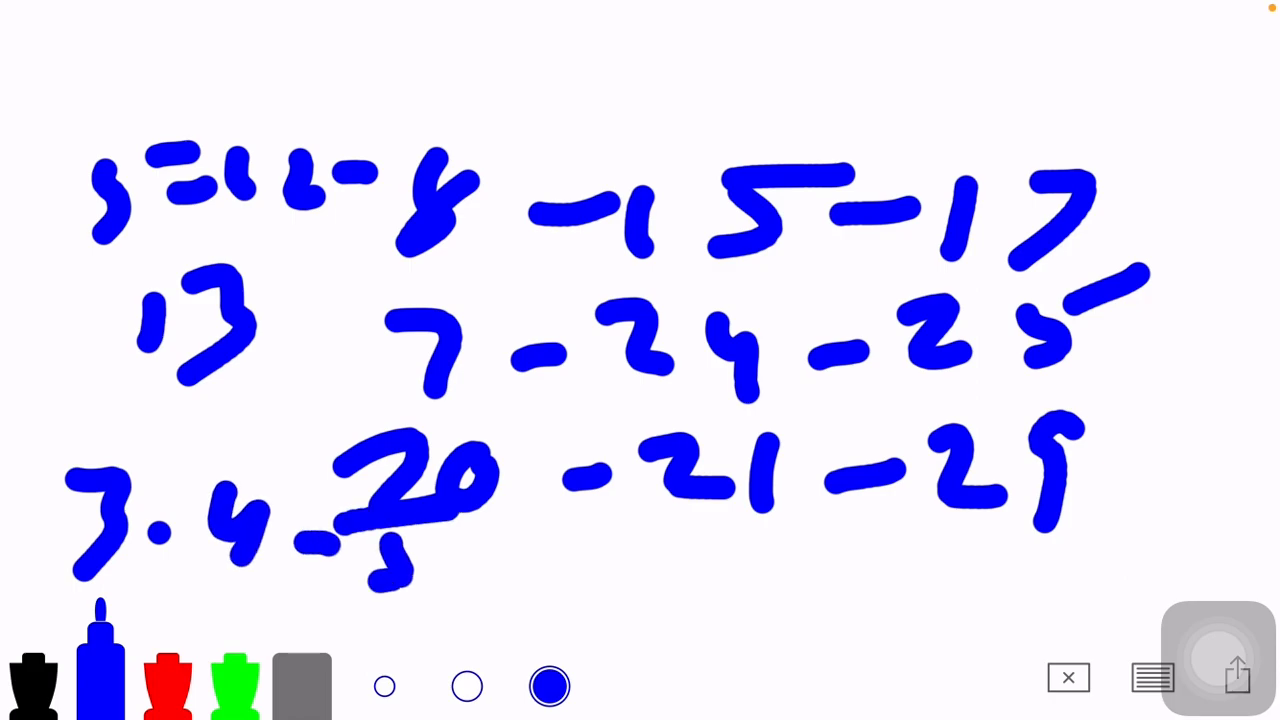
click(1068, 676)
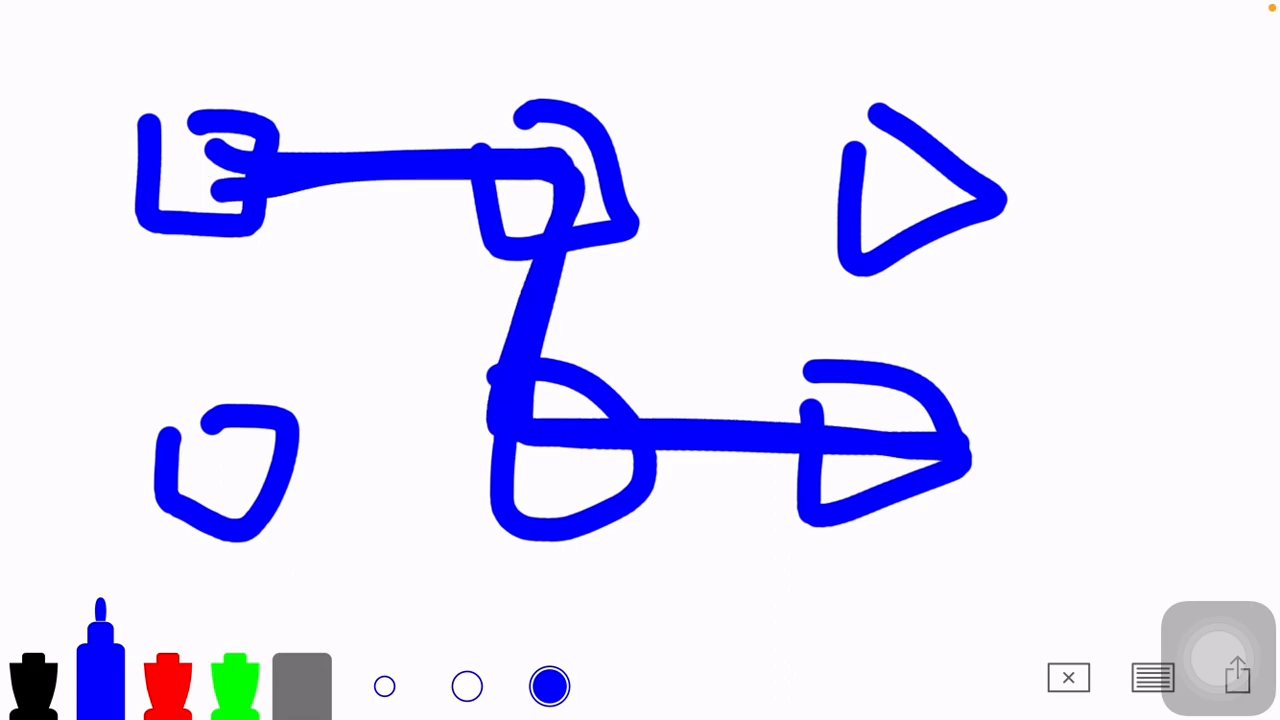
Wipe the sketched maze map of linked rooms off the board
click(1068, 676)
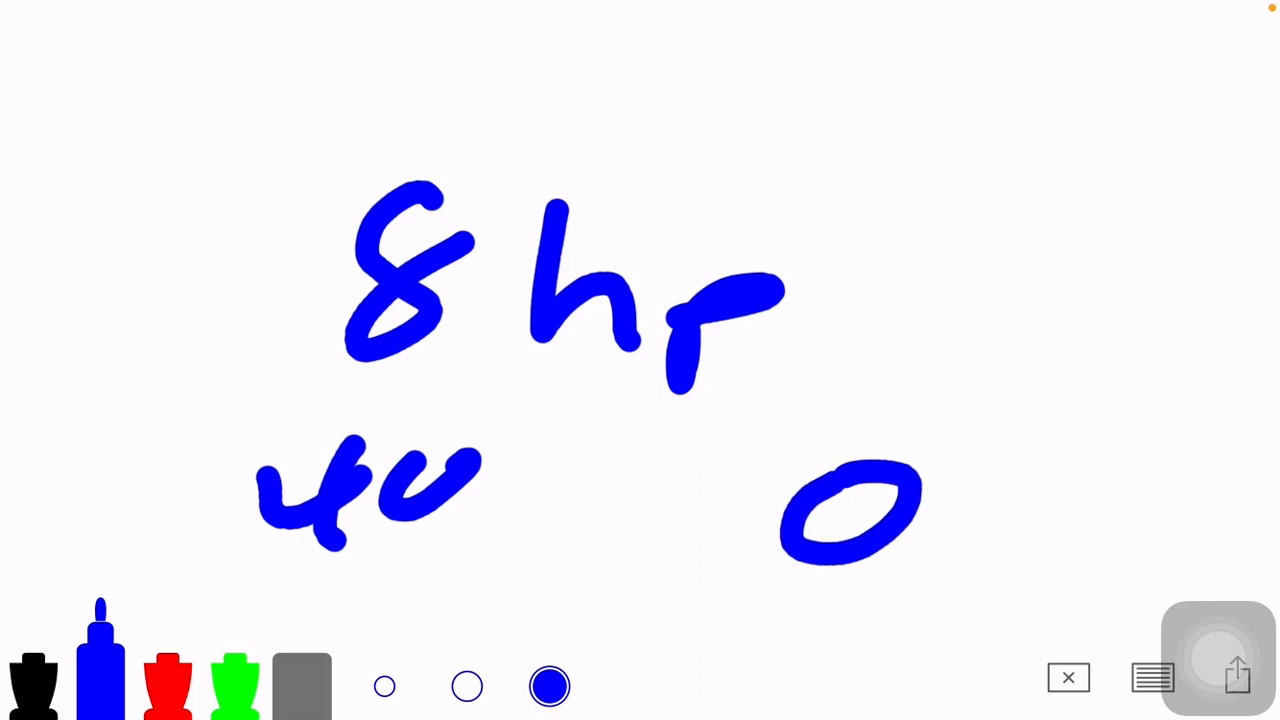
Wipe the 8 hr notes, write 2, wipe again and begin a new digit
click(1068, 676)
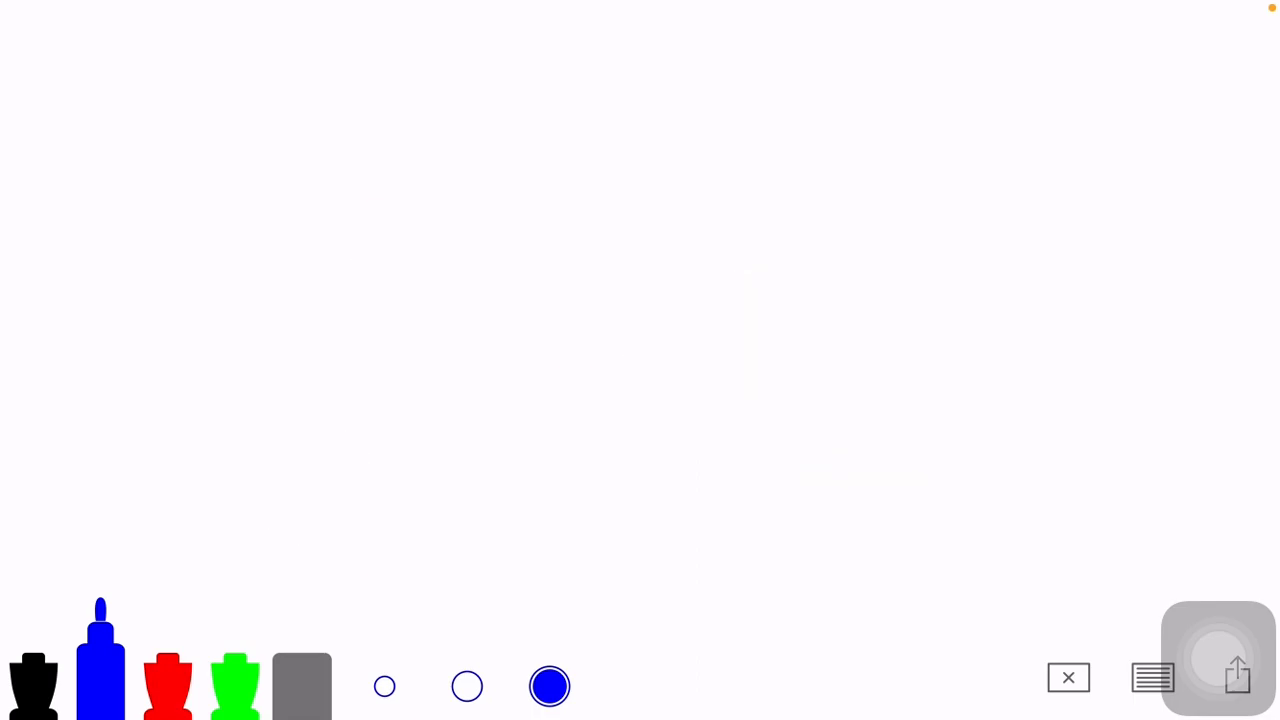
drag(290, 240, 430, 320)
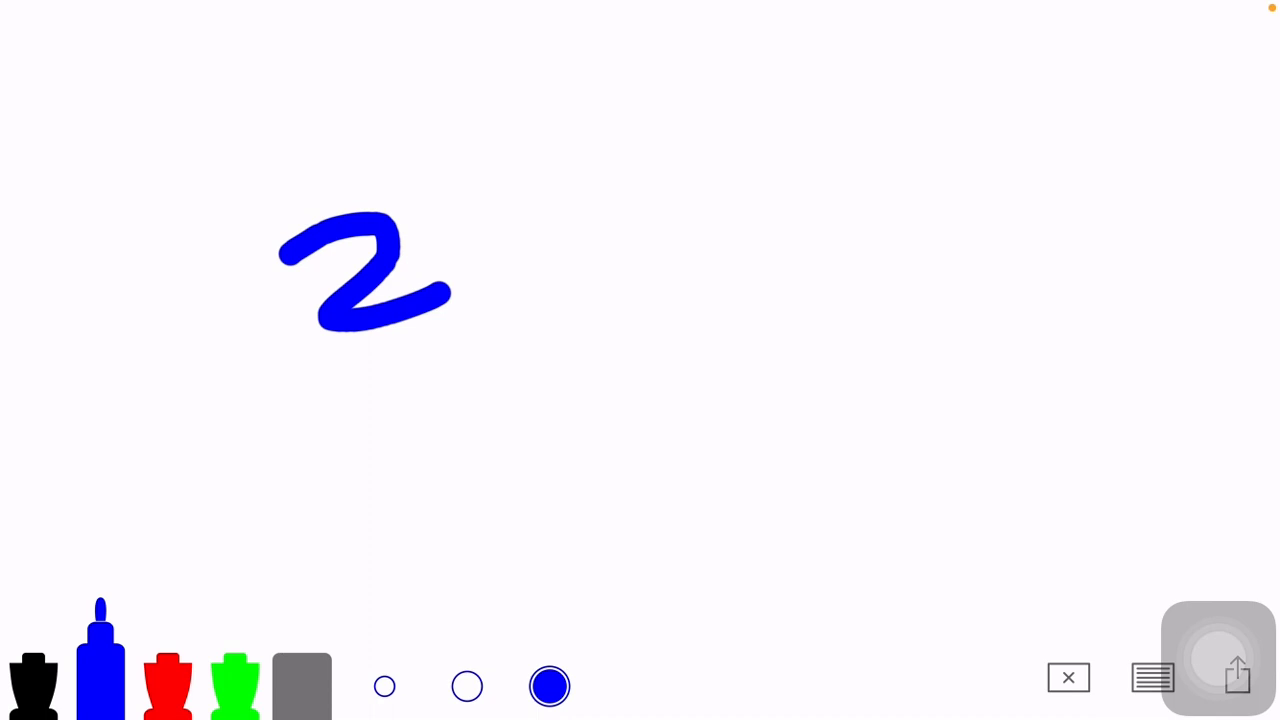
click(1068, 678)
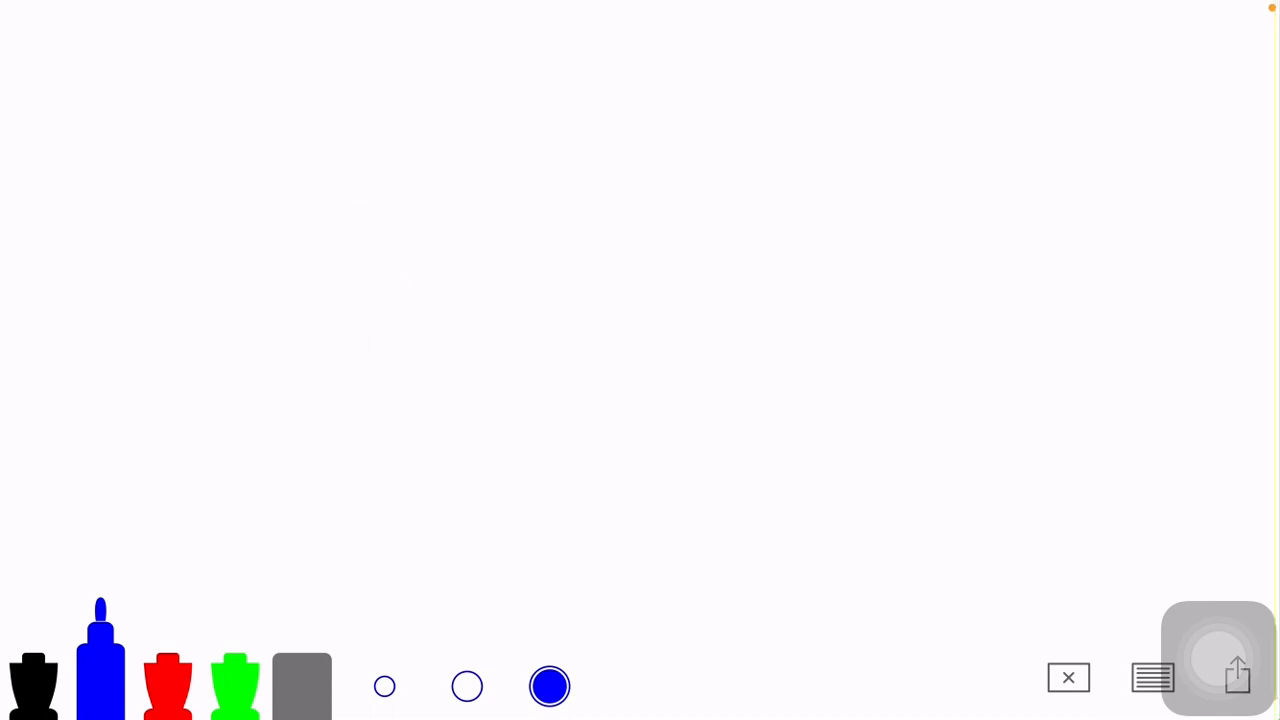
drag(400, 330, 396, 450)
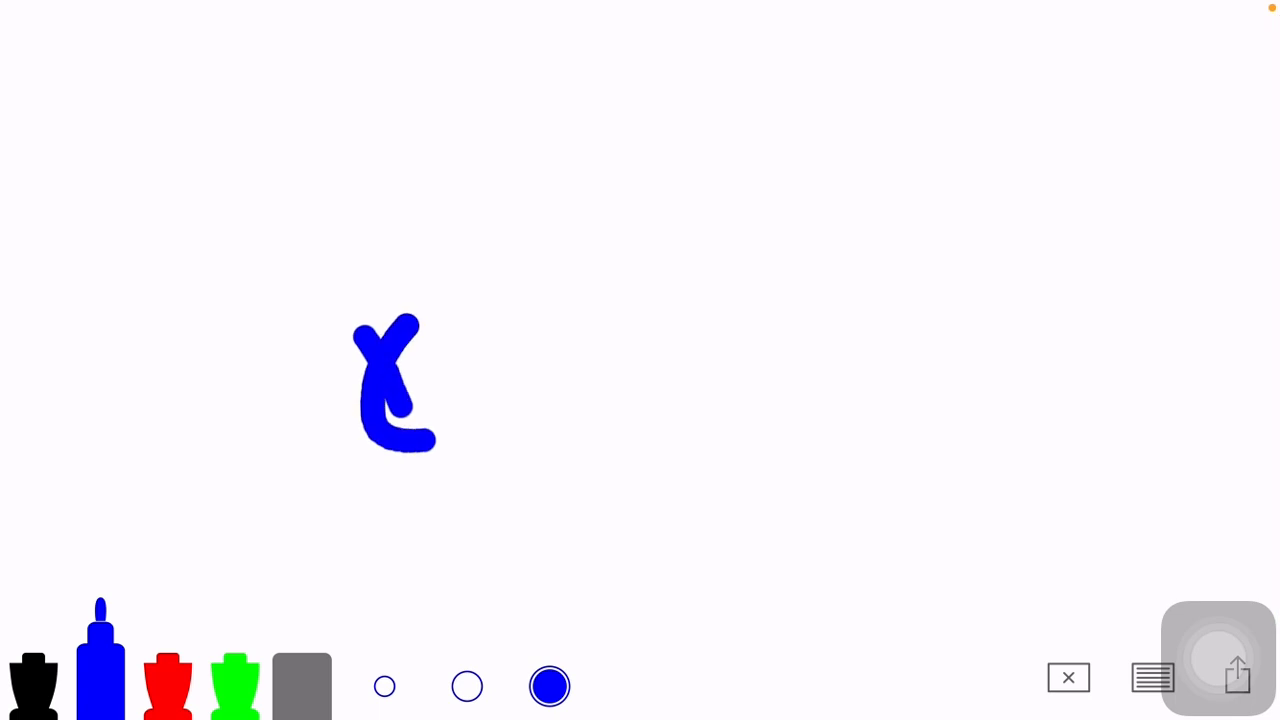